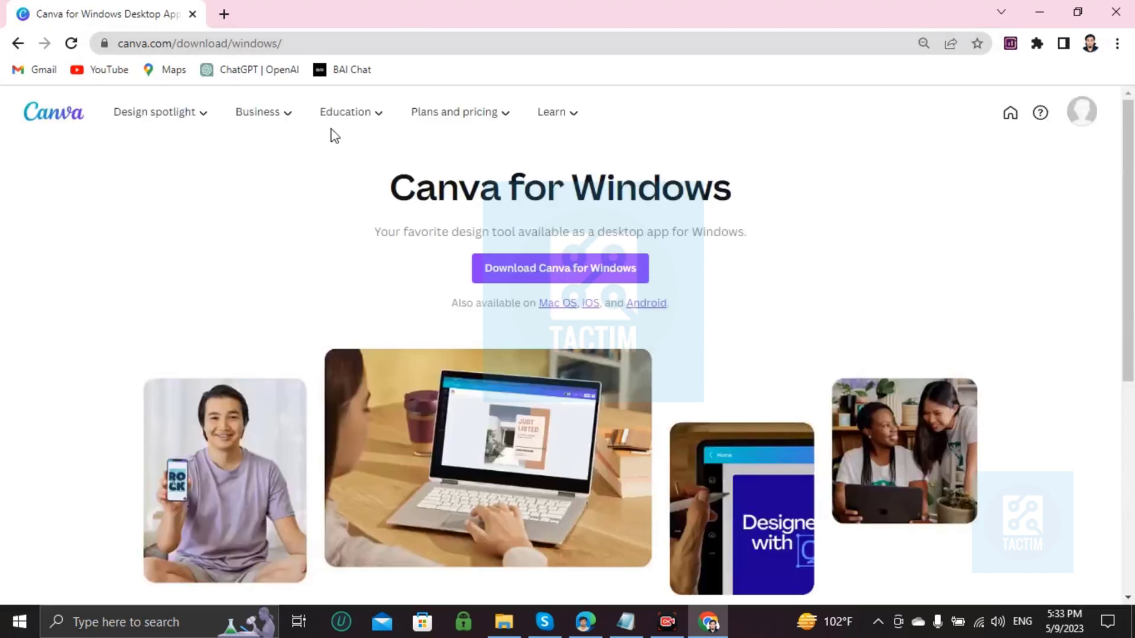
Step: From the Canva home page, search for 'registration form' templates
click(54, 112)
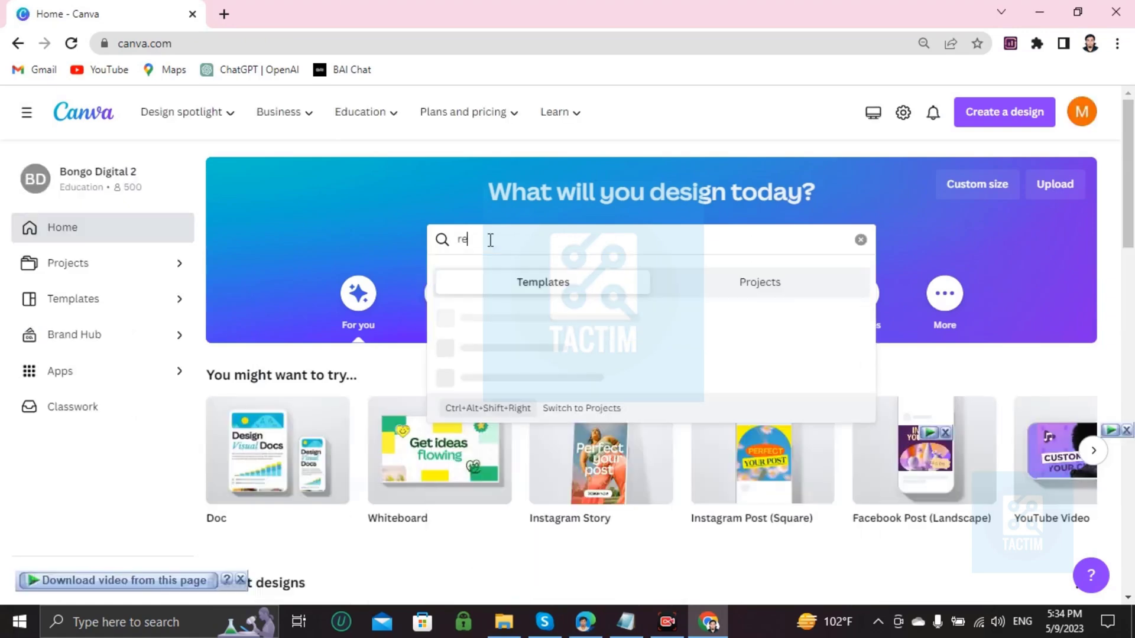
text(gistration form)
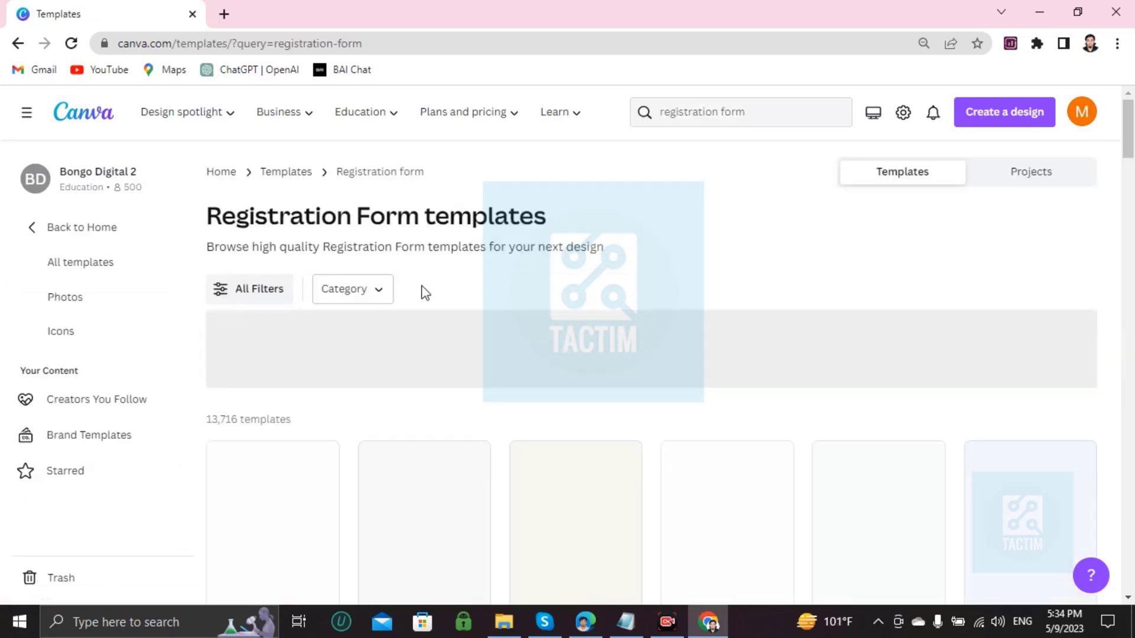
Step: Preview the Blue and White Black Simple Registration Form and start customizing it
scroll(down, 3)
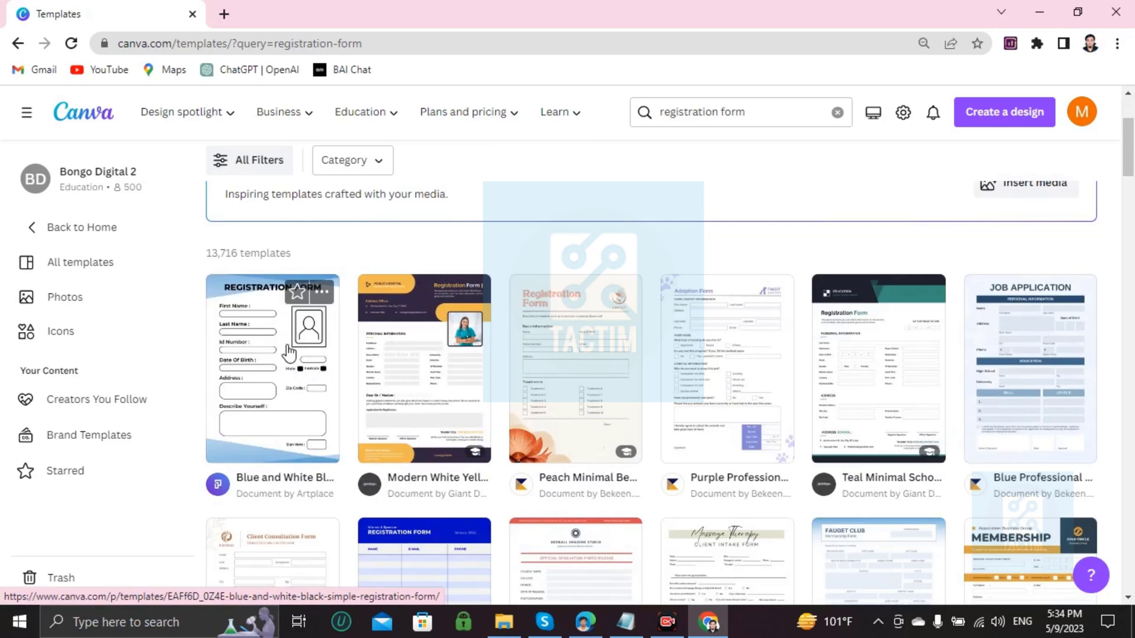
click(272, 367)
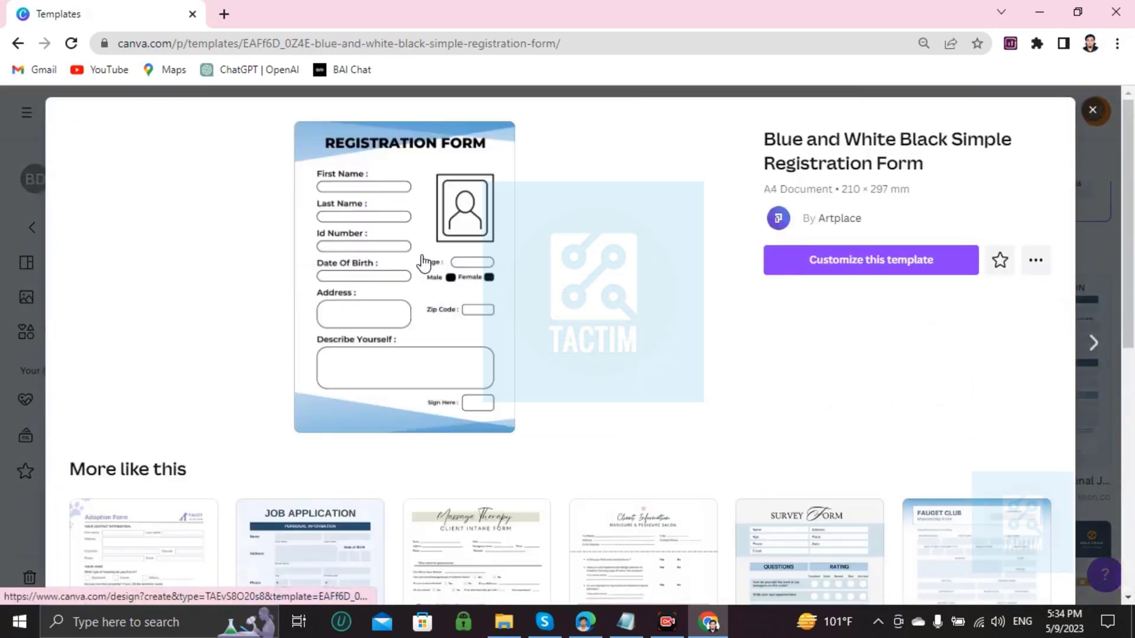
mouse_move(641, 228)
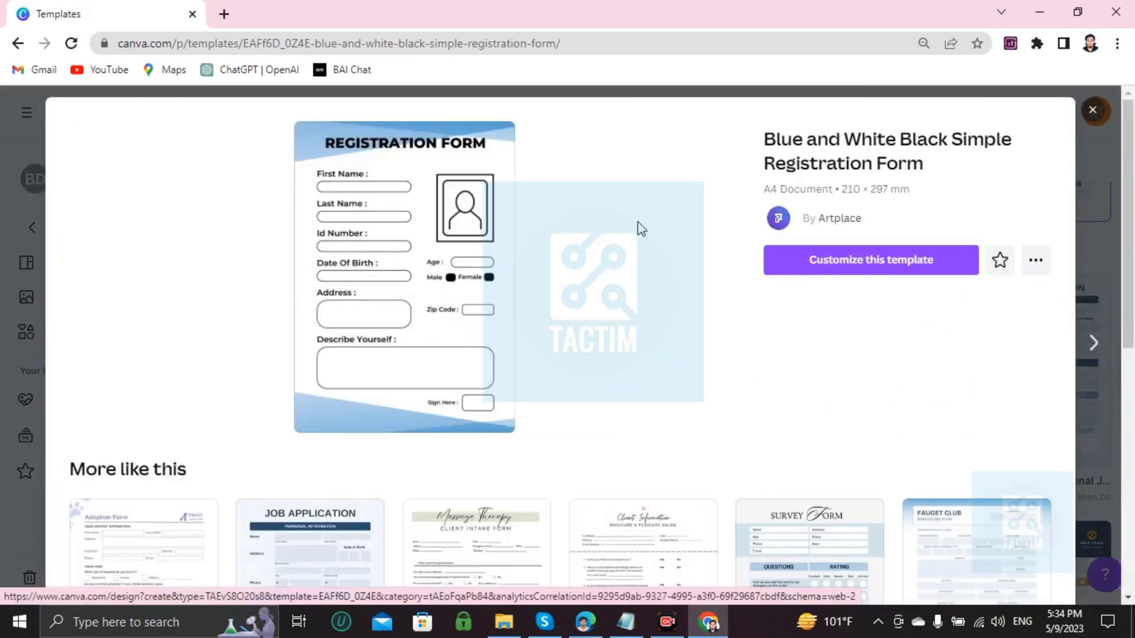
click(869, 260)
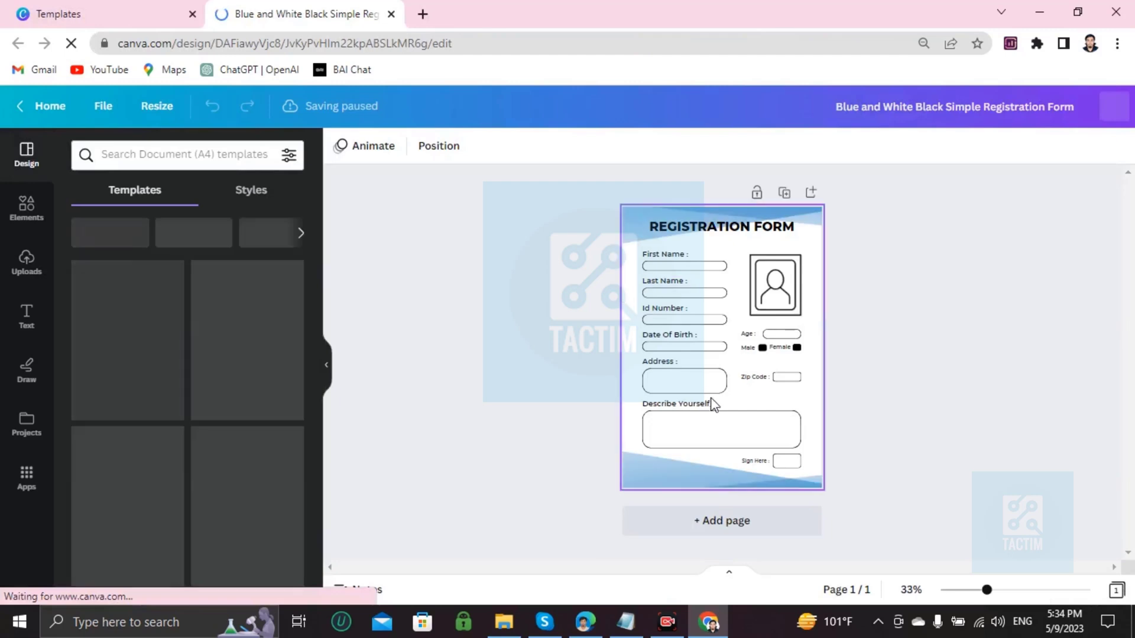
click(664, 309)
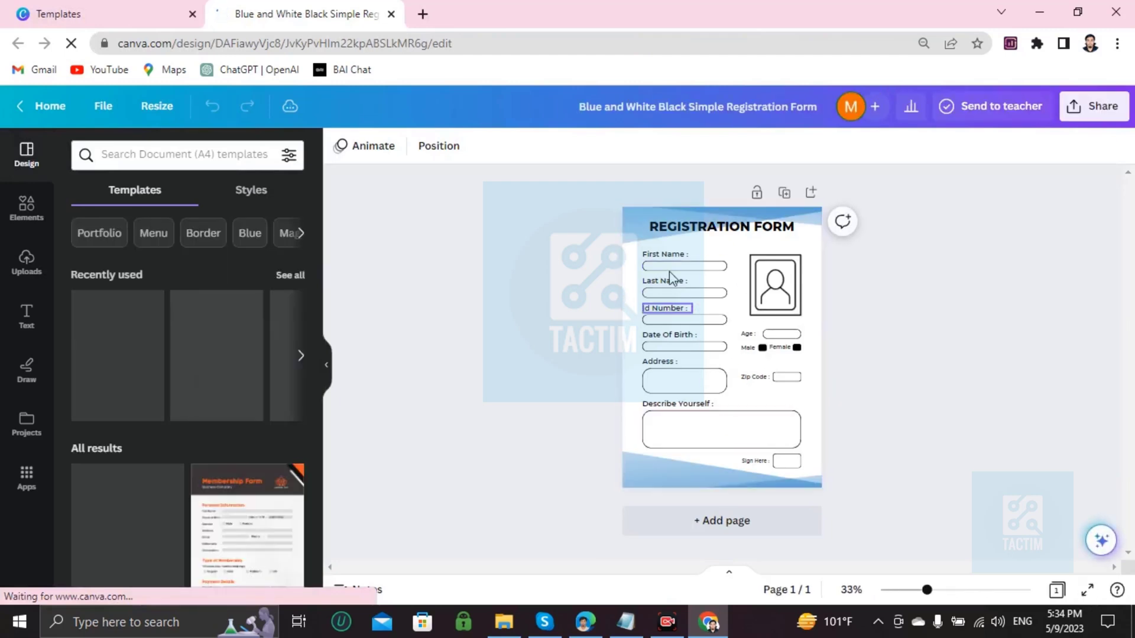
click(665, 255)
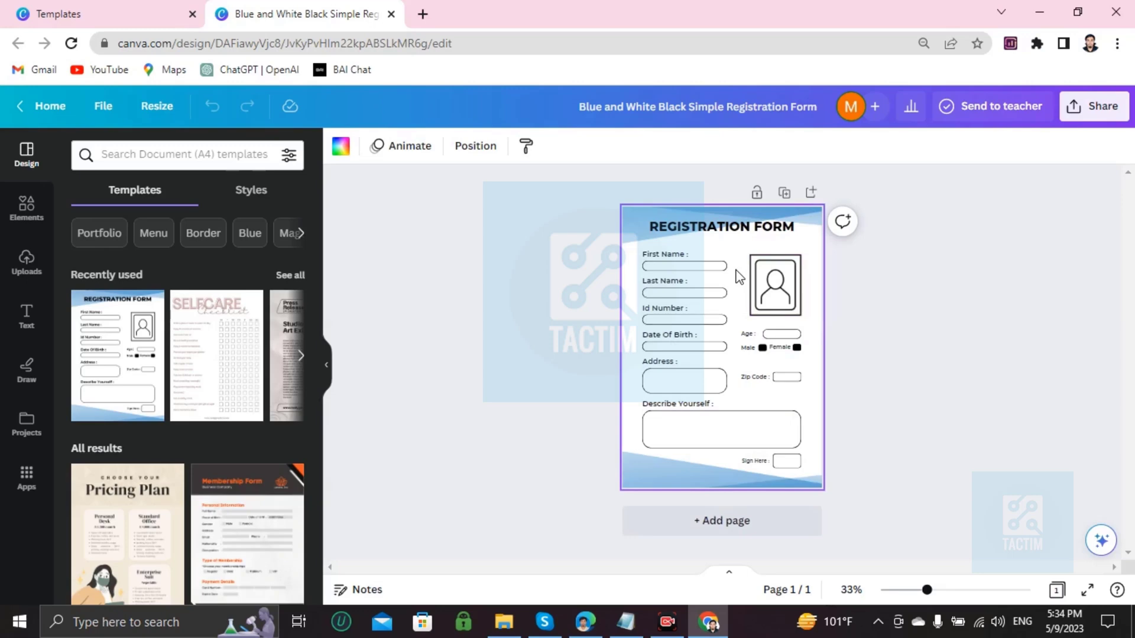
scroll(up, 3)
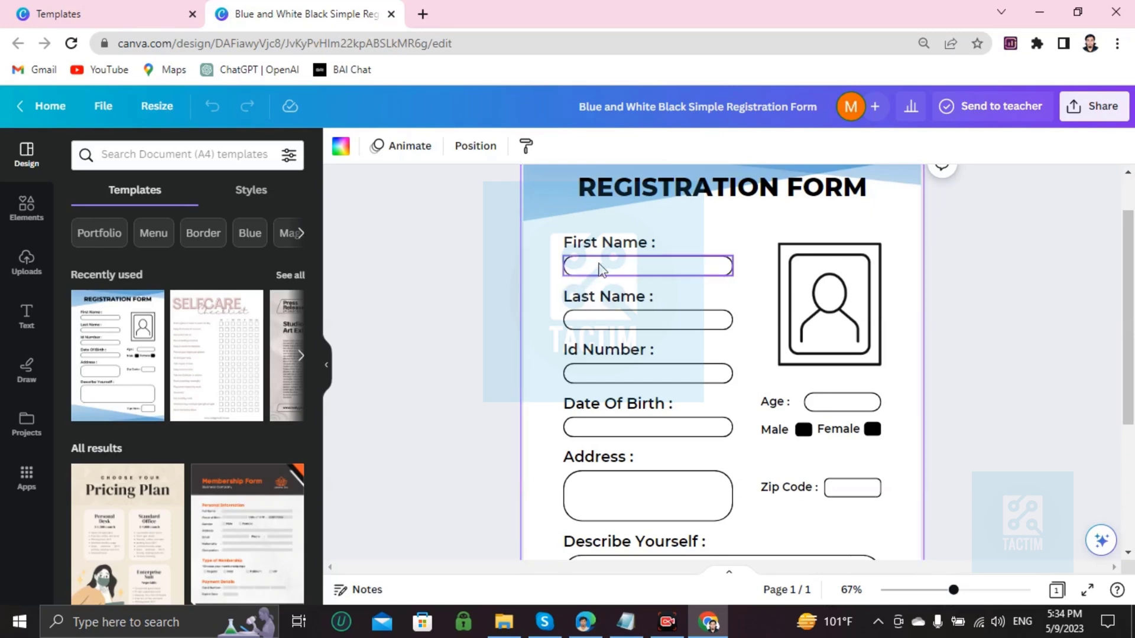
click(646, 267)
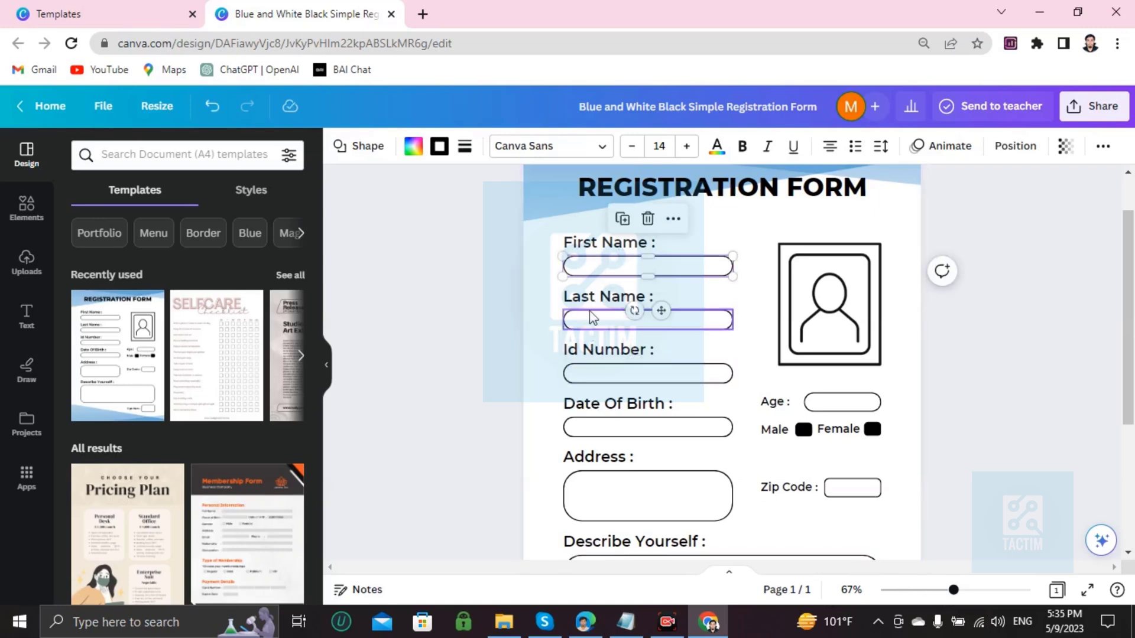
scroll(down, 3)
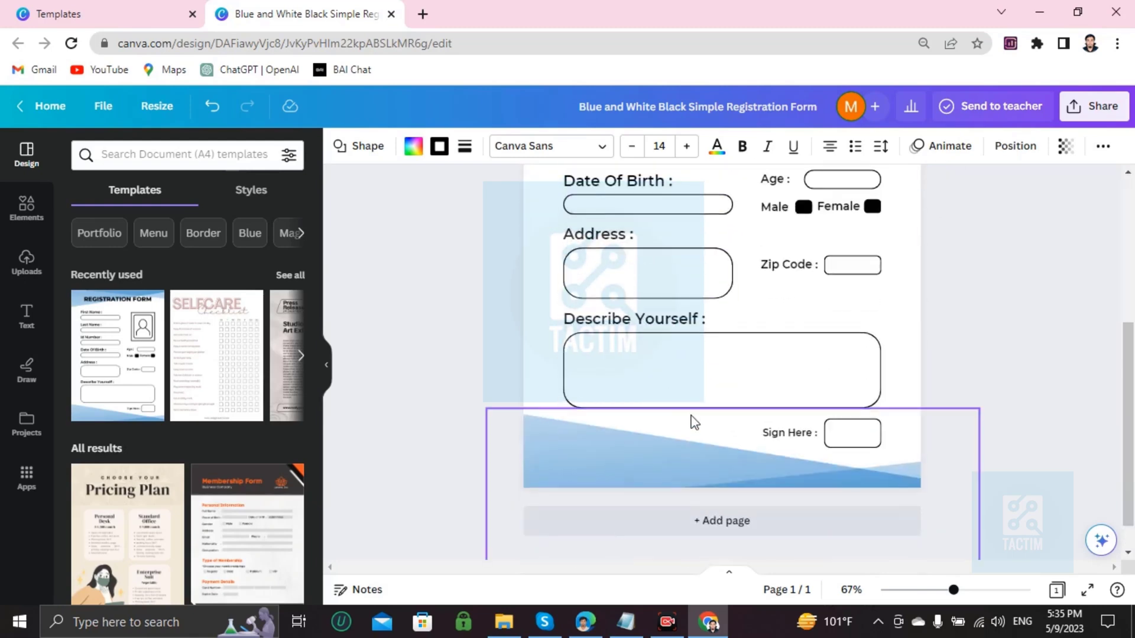
scroll(up, 3)
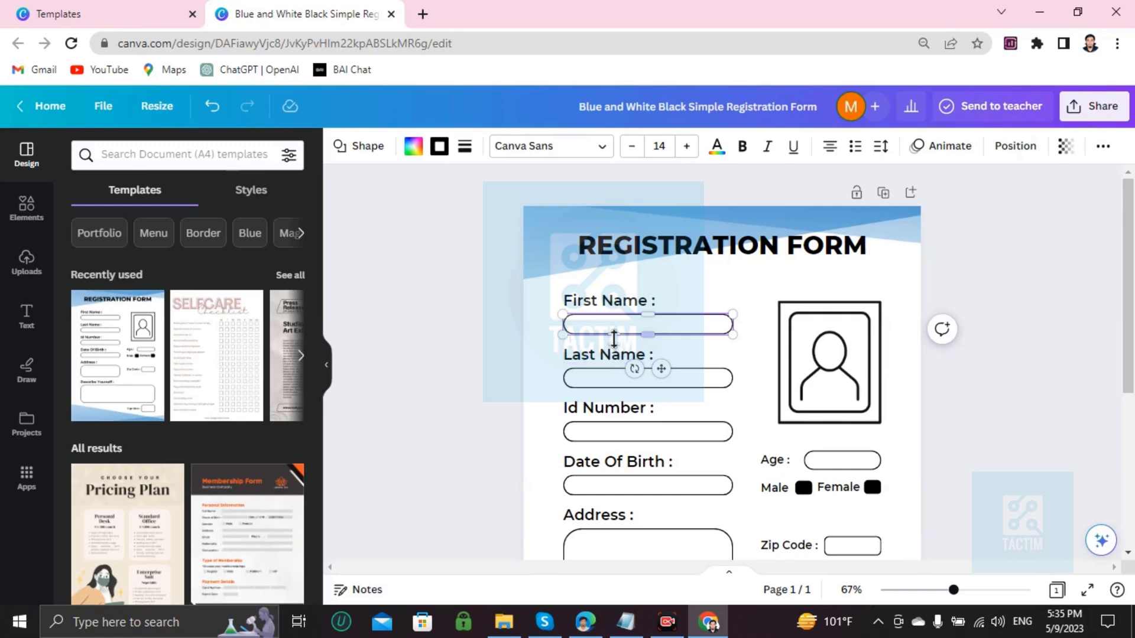
click(26, 317)
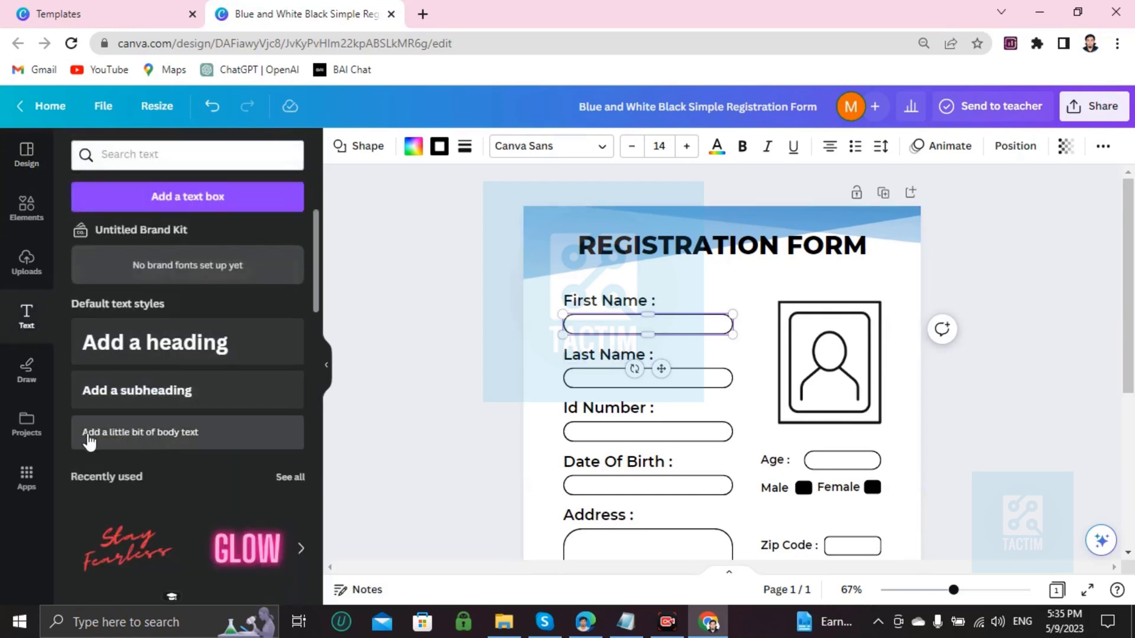
Step: Add a body text box and enter 'Peter' as the first name
click(141, 433)
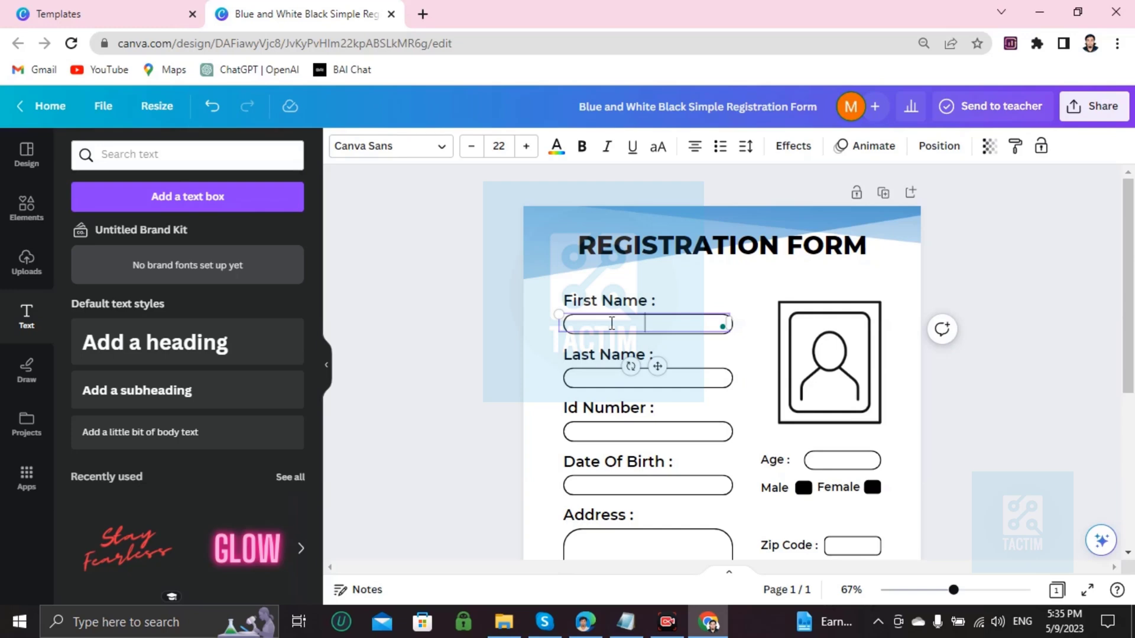
text(P)
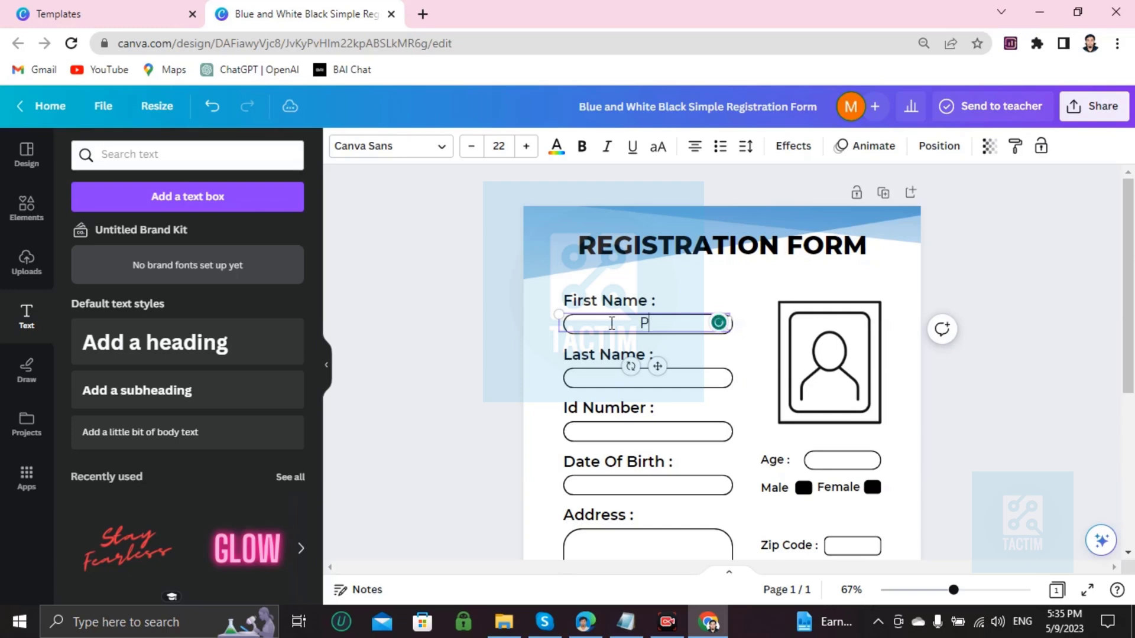
text(eter parker)
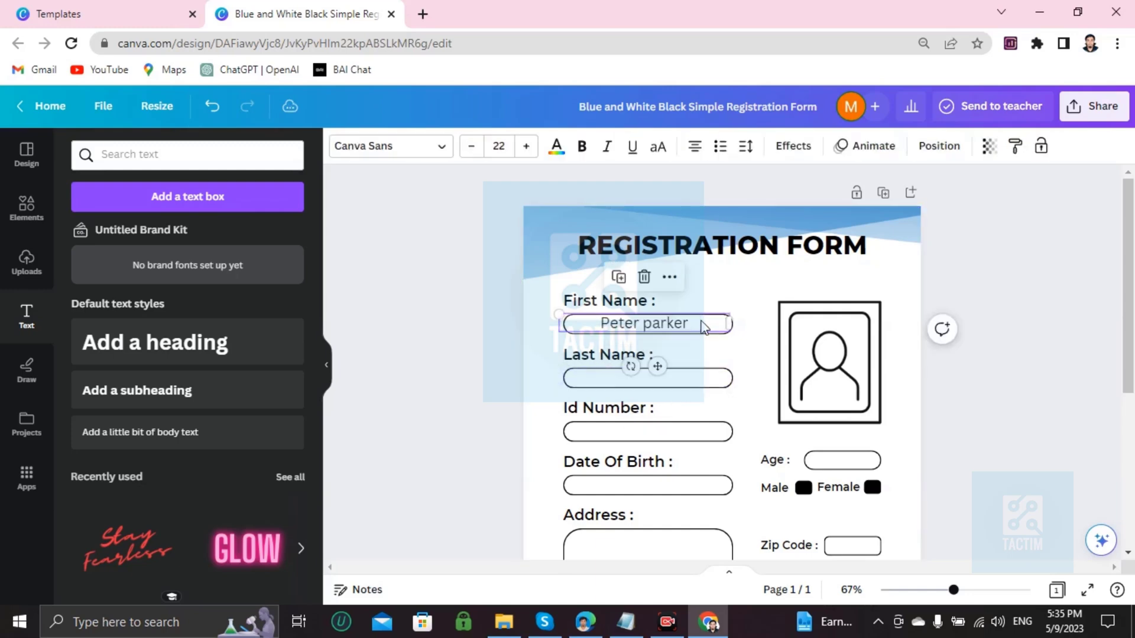
key(Backspace)
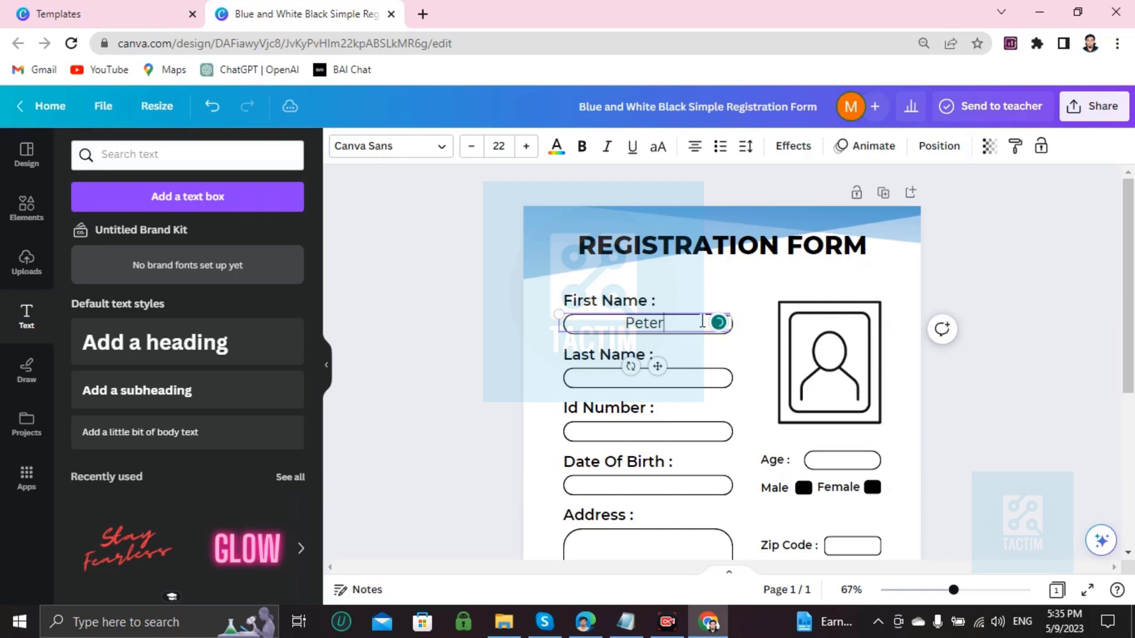
click(646, 377)
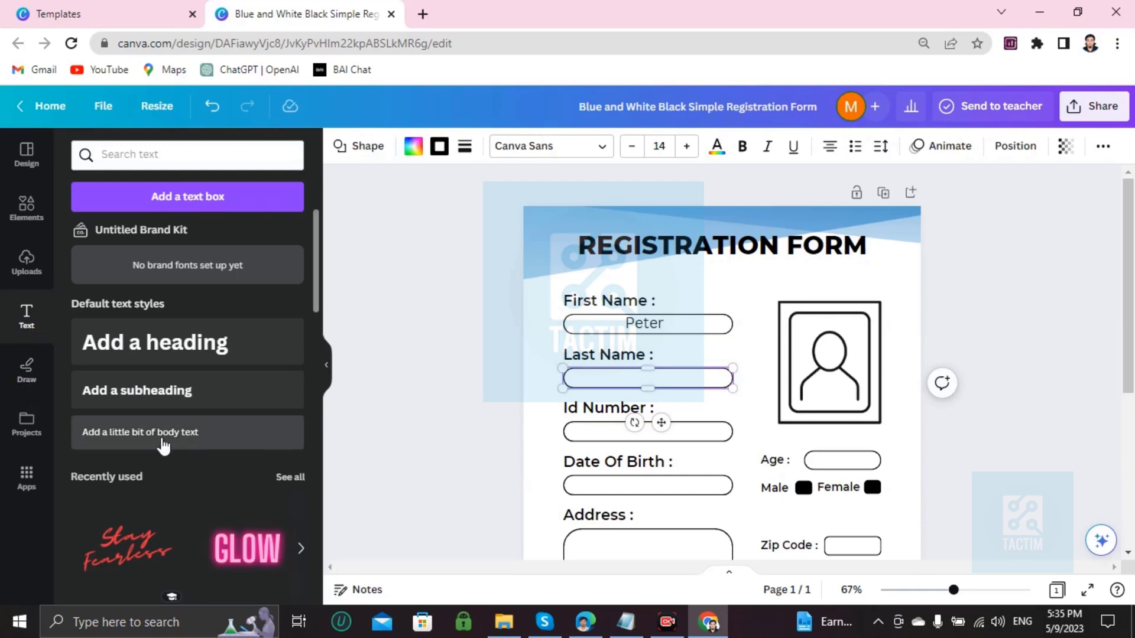
mouse_move(96, 441)
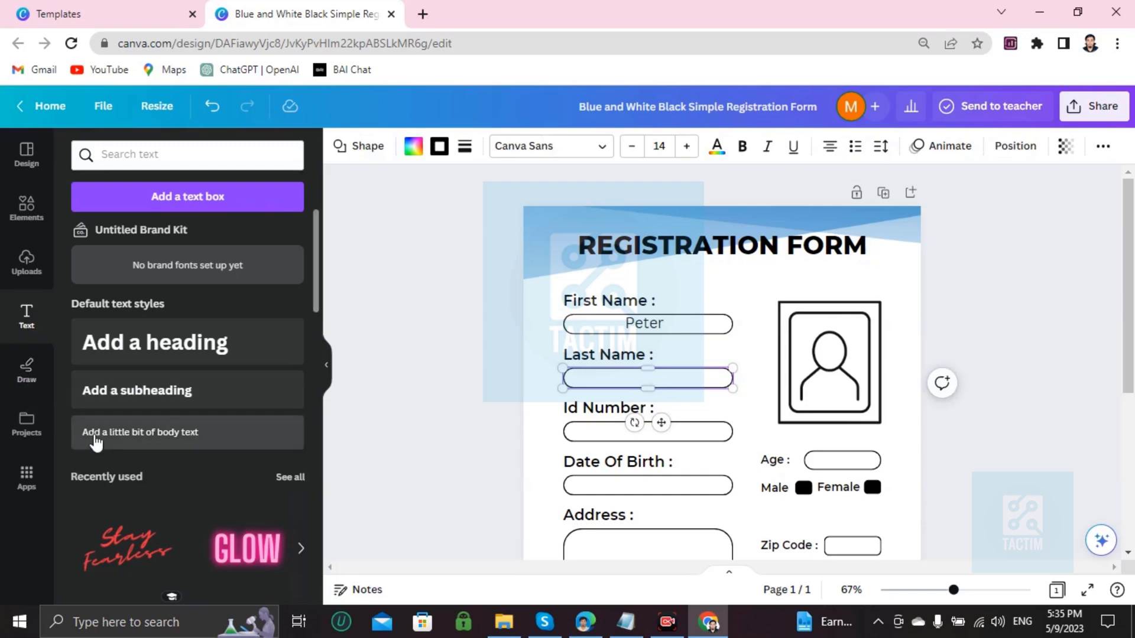
mouse_move(158, 442)
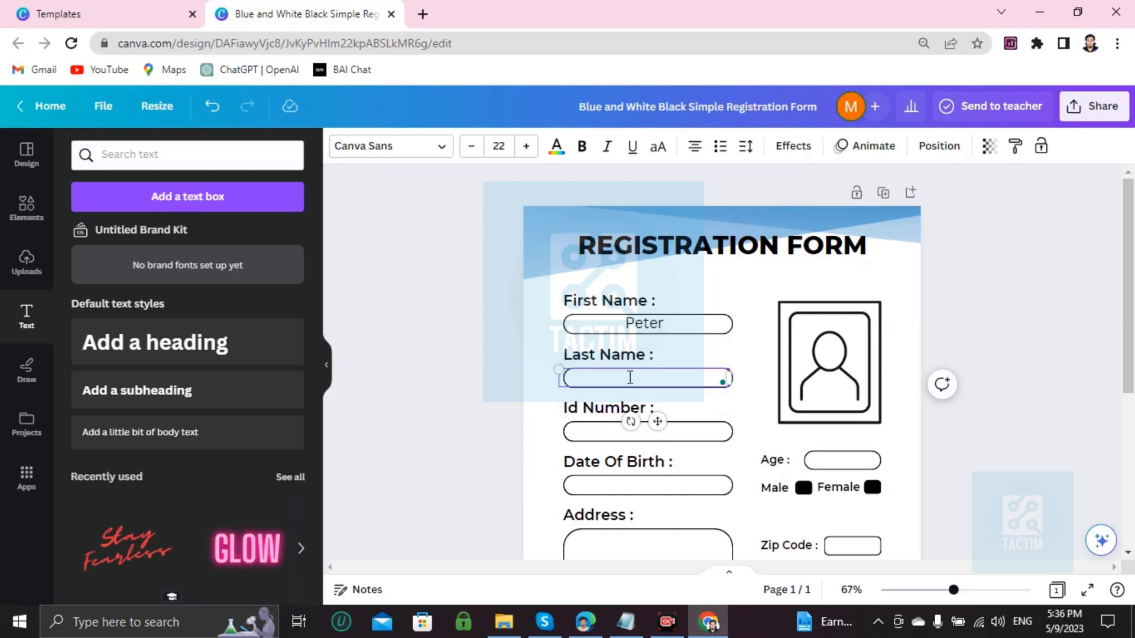
Step: Type 'Parker' into the Last Name box and review the form
text(Parker)
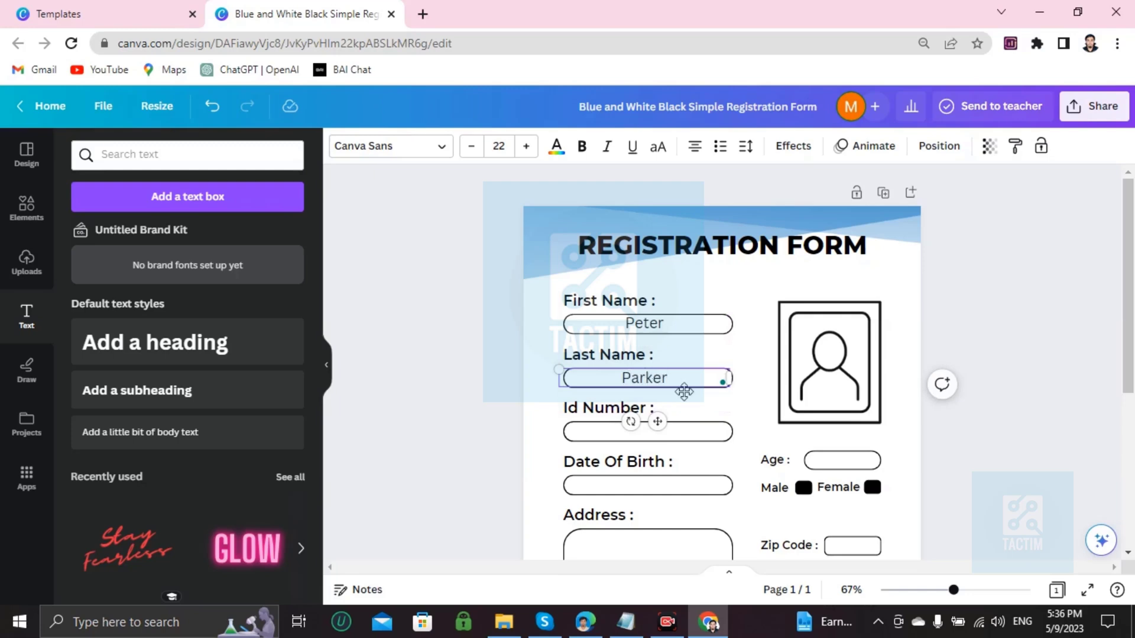
scroll(down, 3)
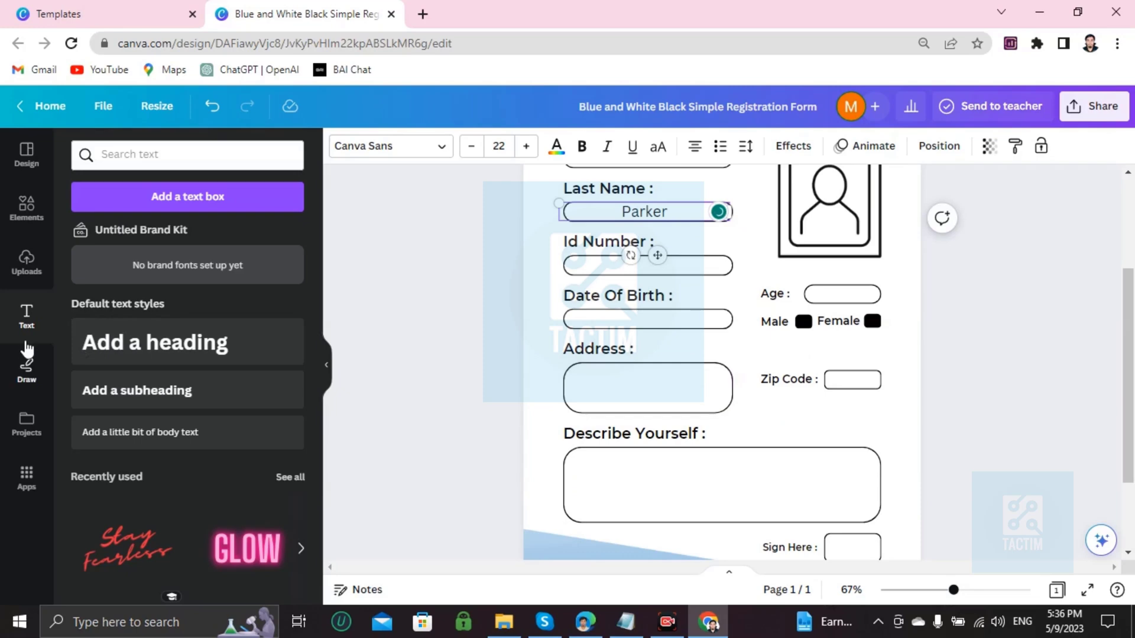
mouse_move(157, 432)
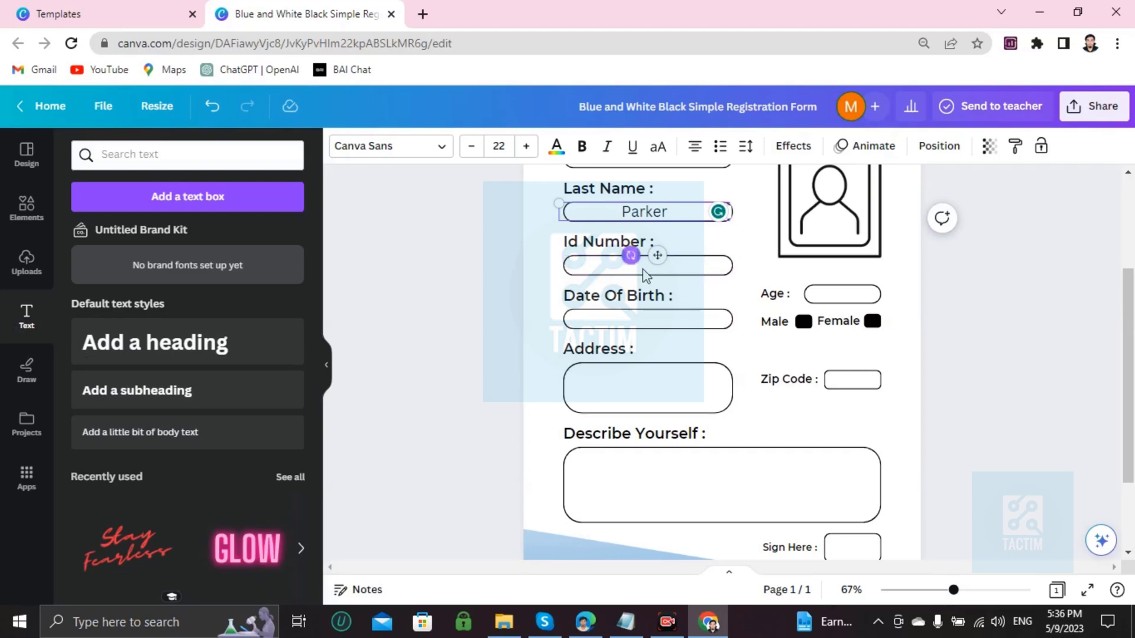
scroll(up, 3)
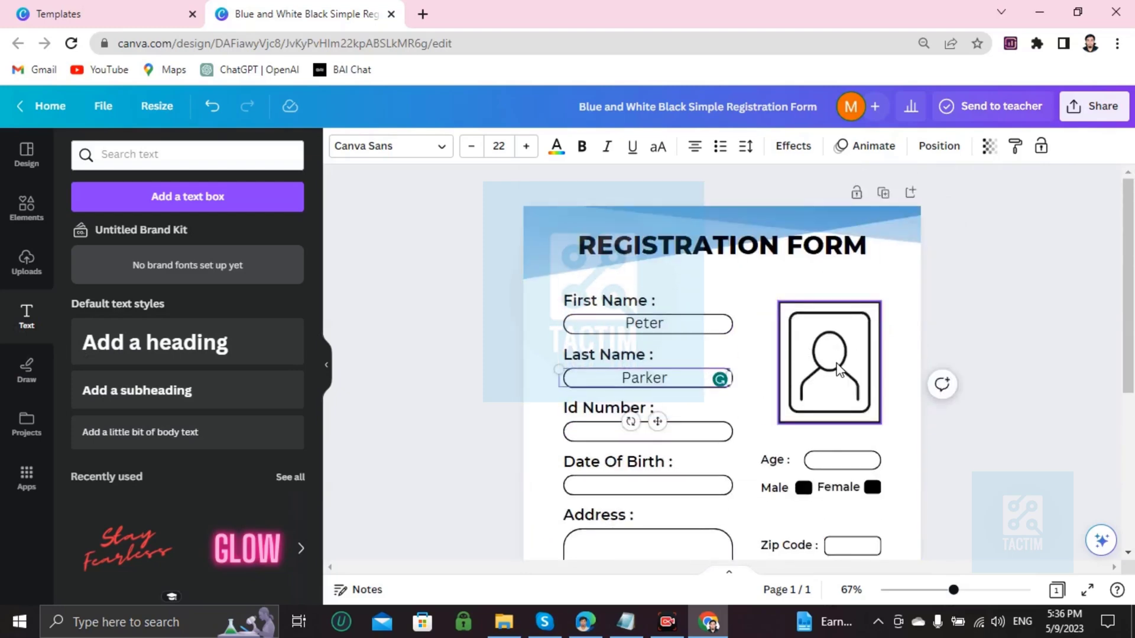
mouse_move(829, 408)
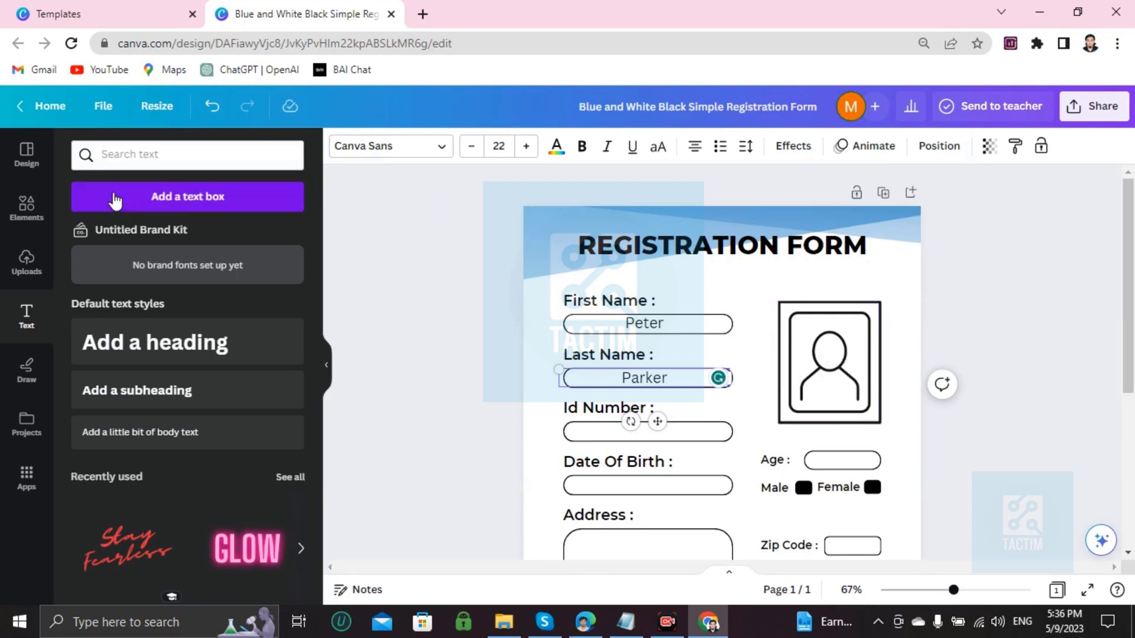
mouse_move(11, 206)
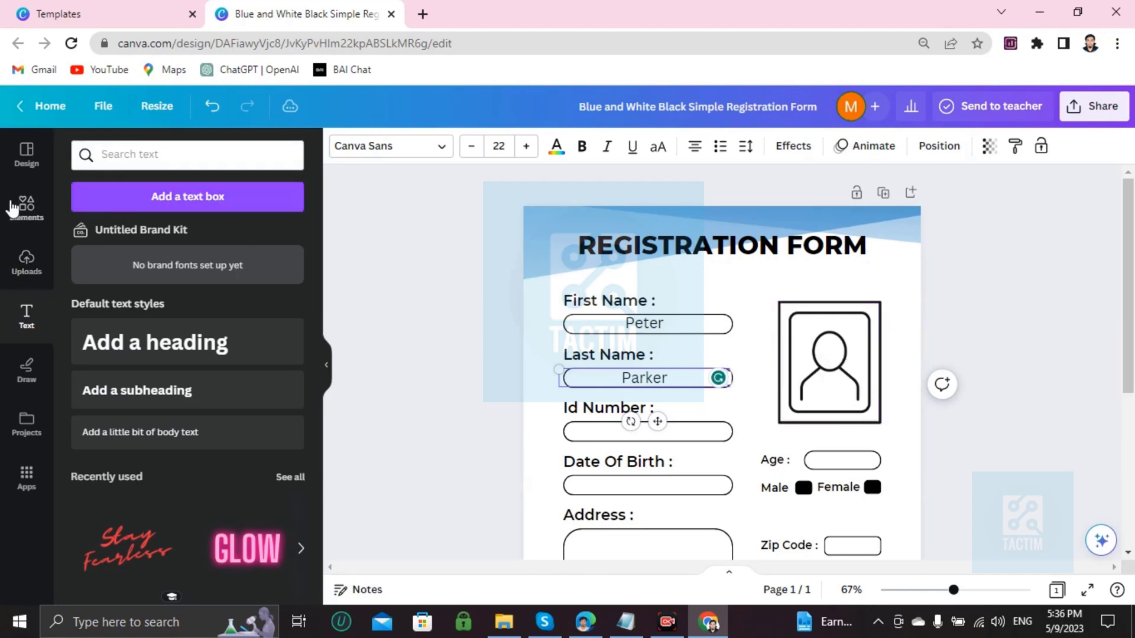
Step: Search Elements for 'frame' and place the circle frame over the portrait placeholder
click(26, 209)
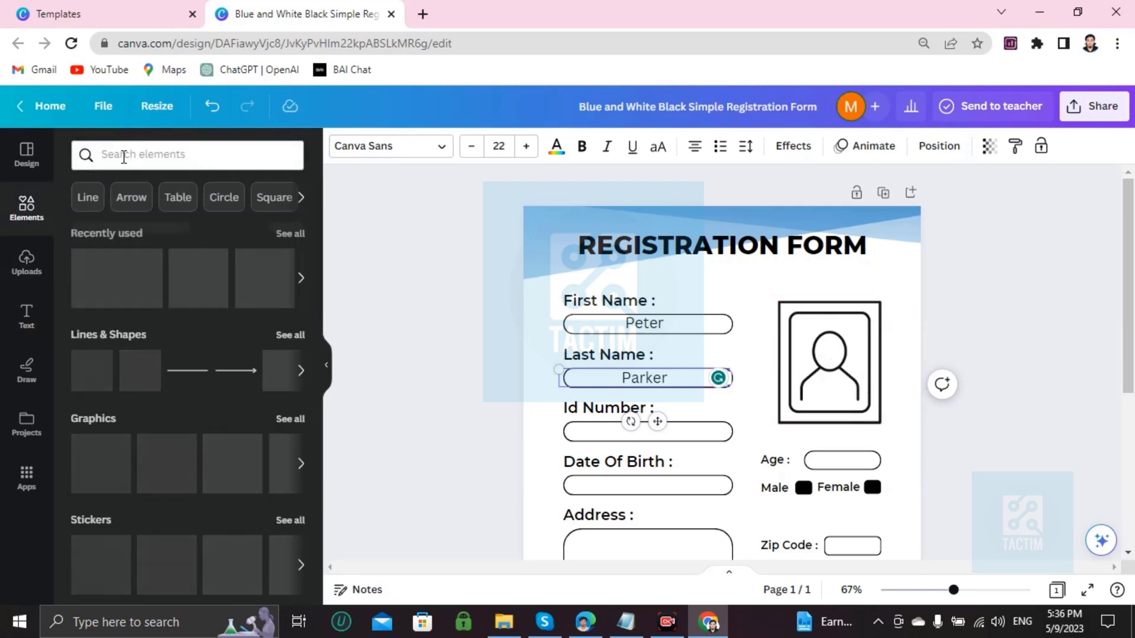
text(frame)
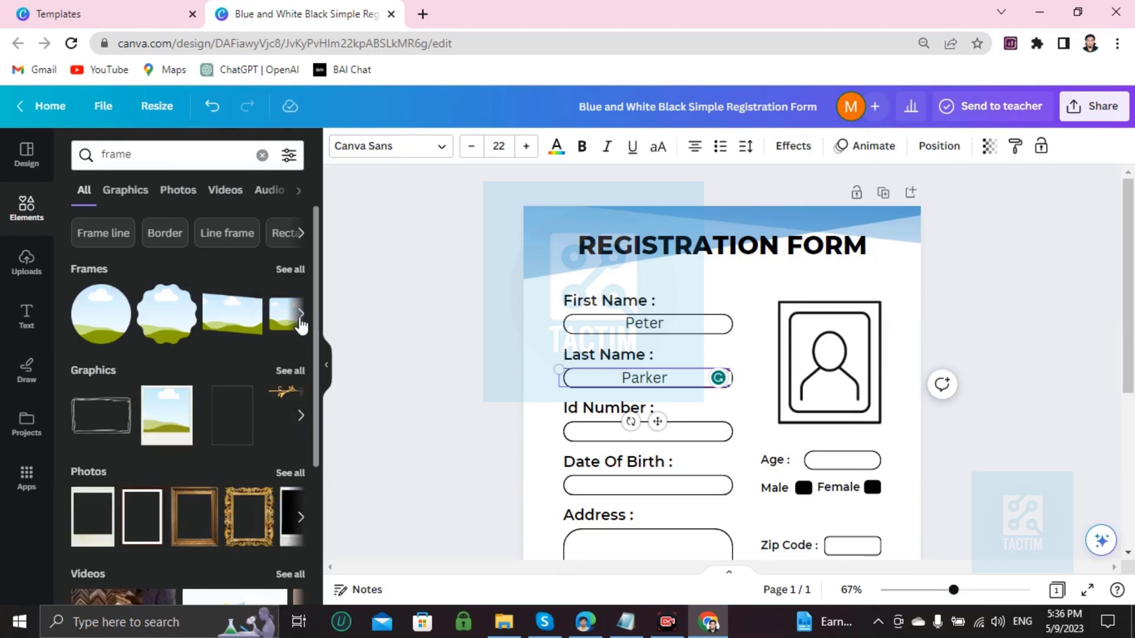
click(300, 313)
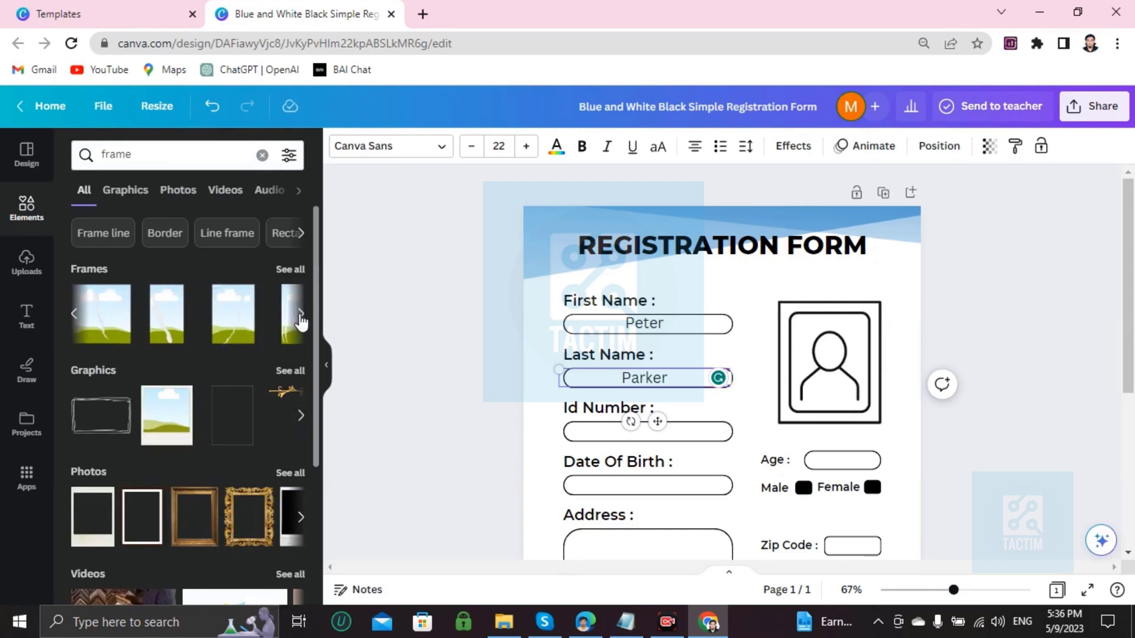
click(300, 313)
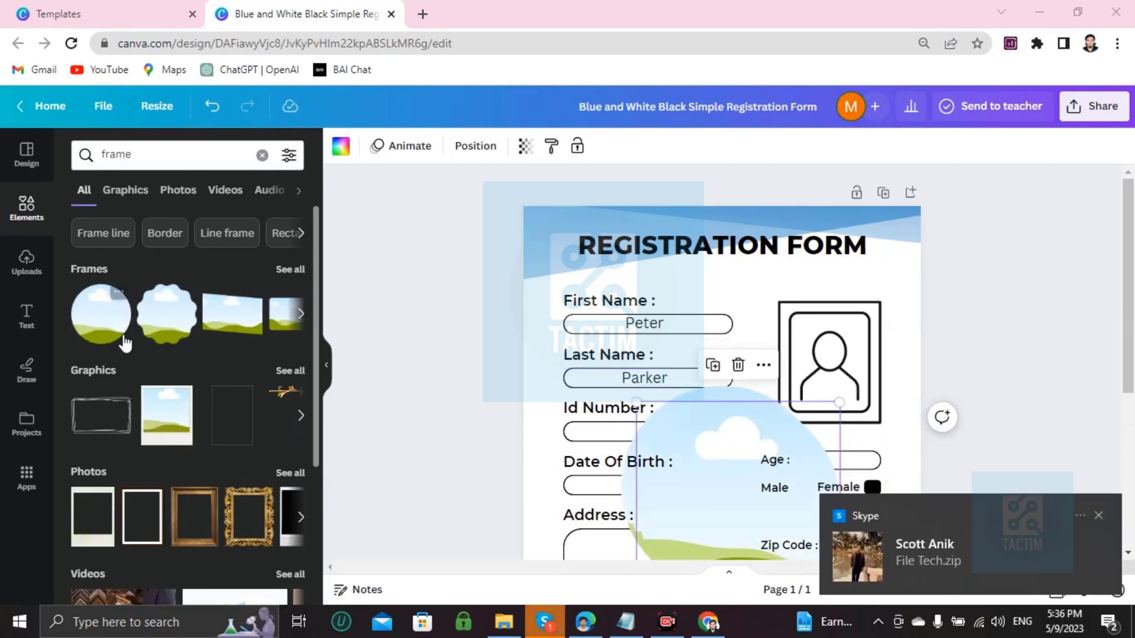
click(646, 485)
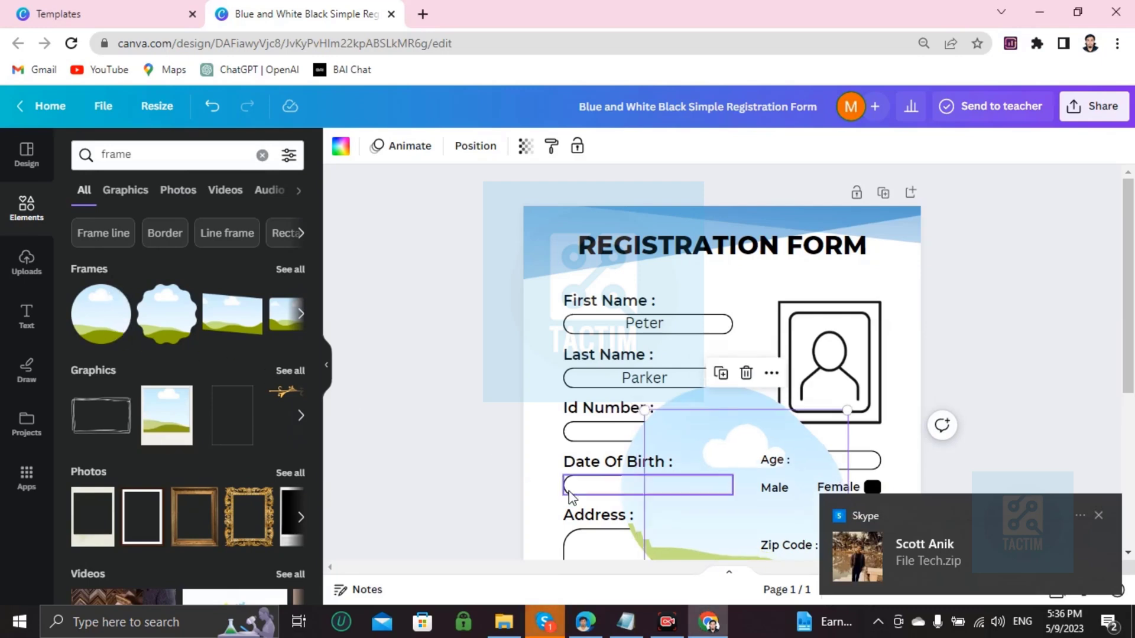
scroll(down, 3)
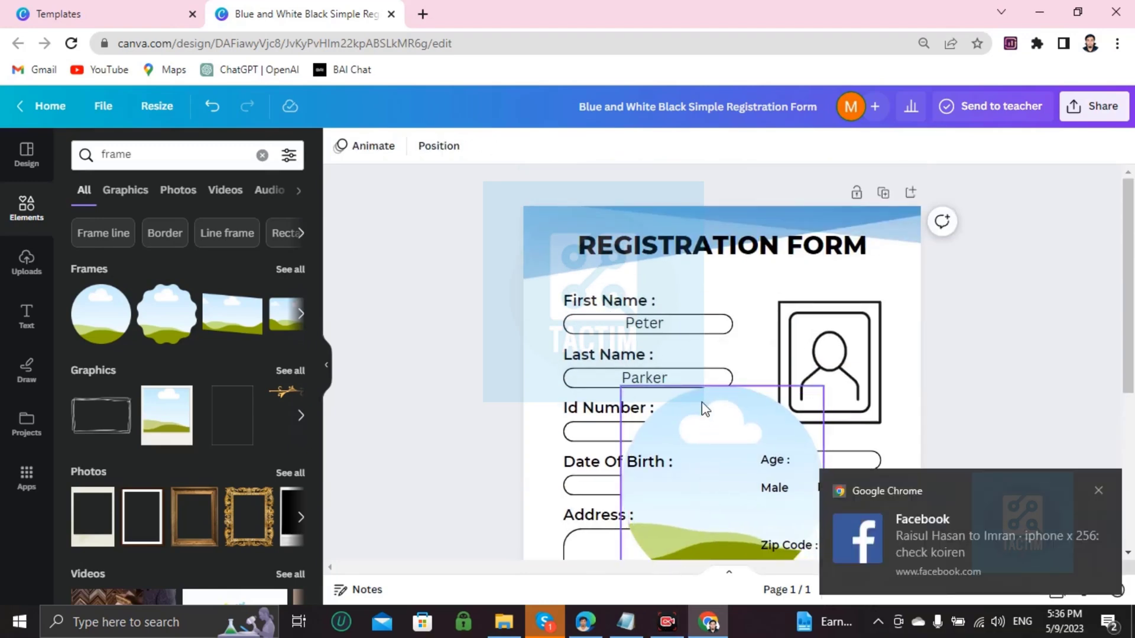
scroll(down, 3)
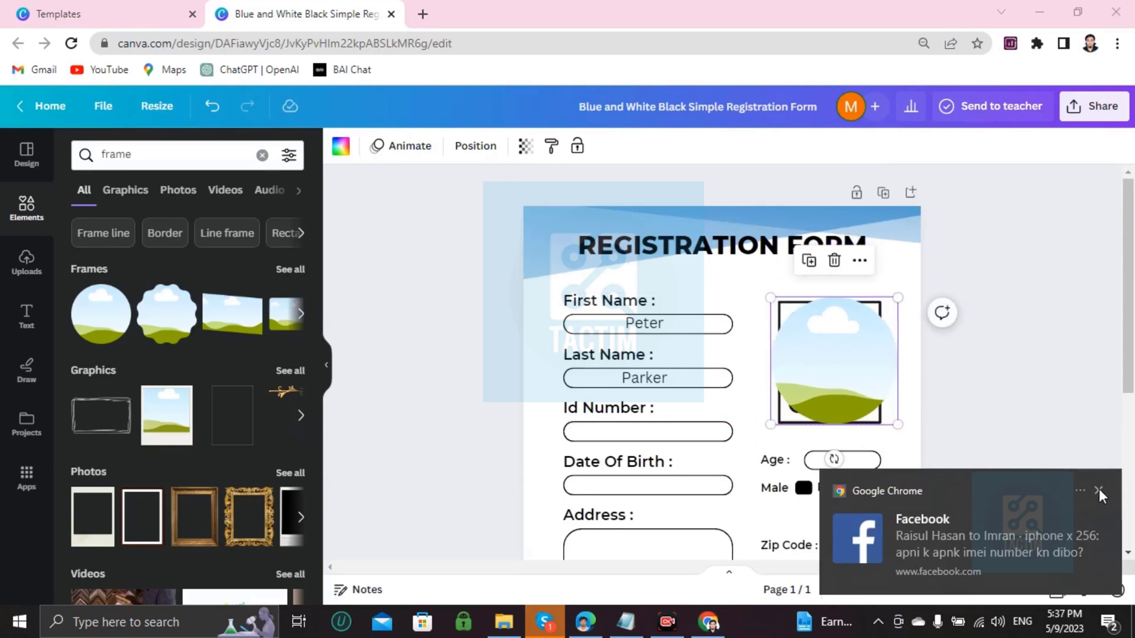
click(1099, 491)
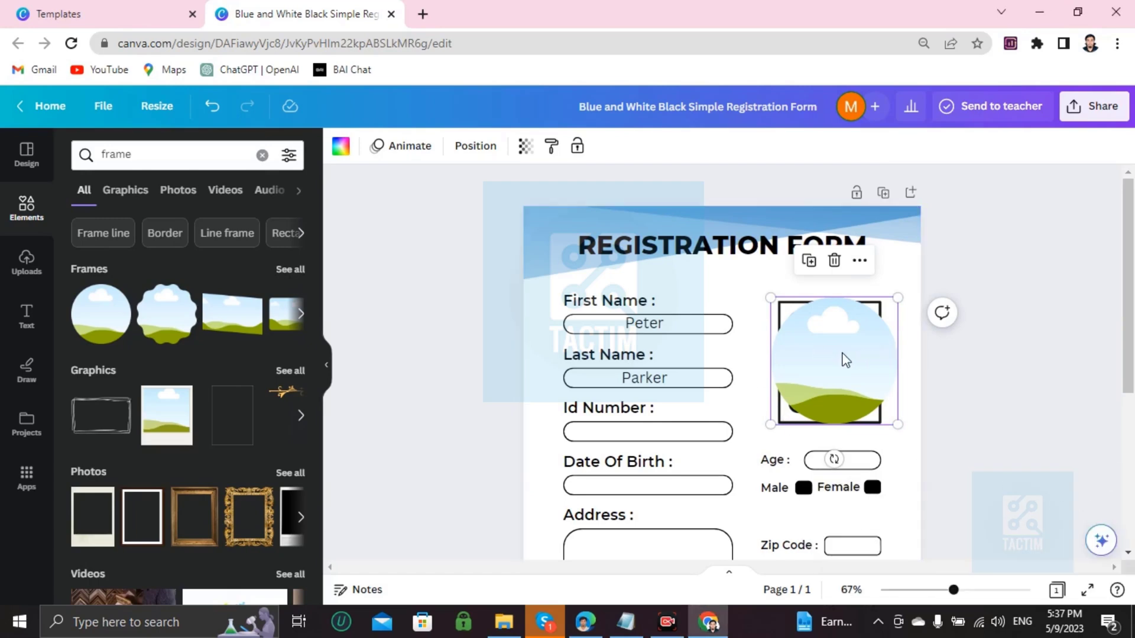
mouse_move(840, 397)
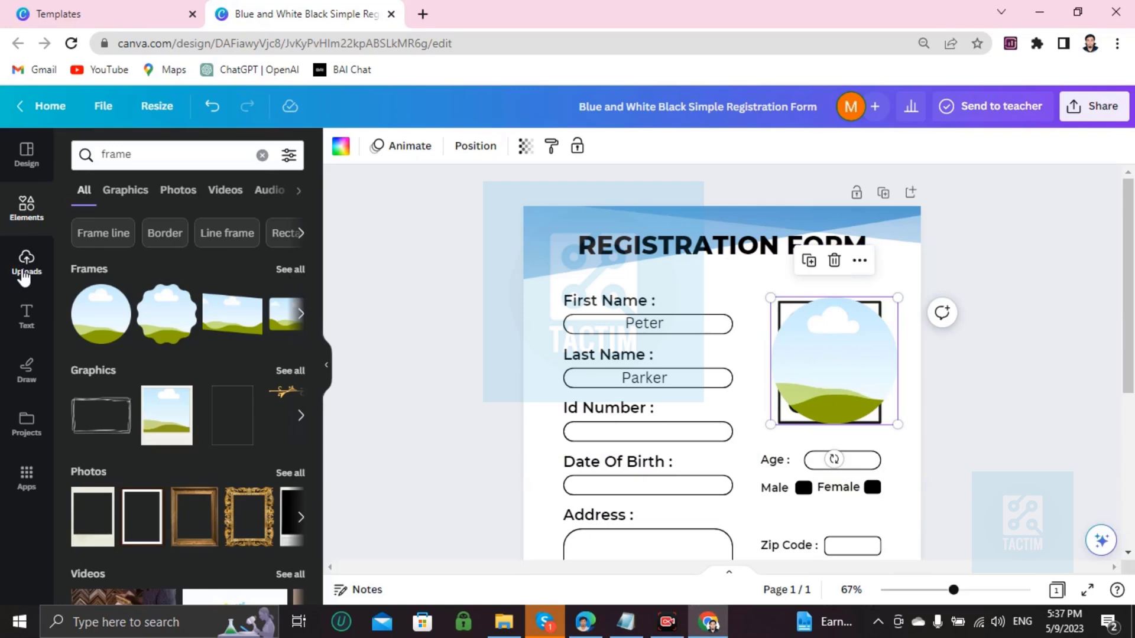
Step: Browse Uploads for the portrait photo and put it into the circular frame
click(26, 260)
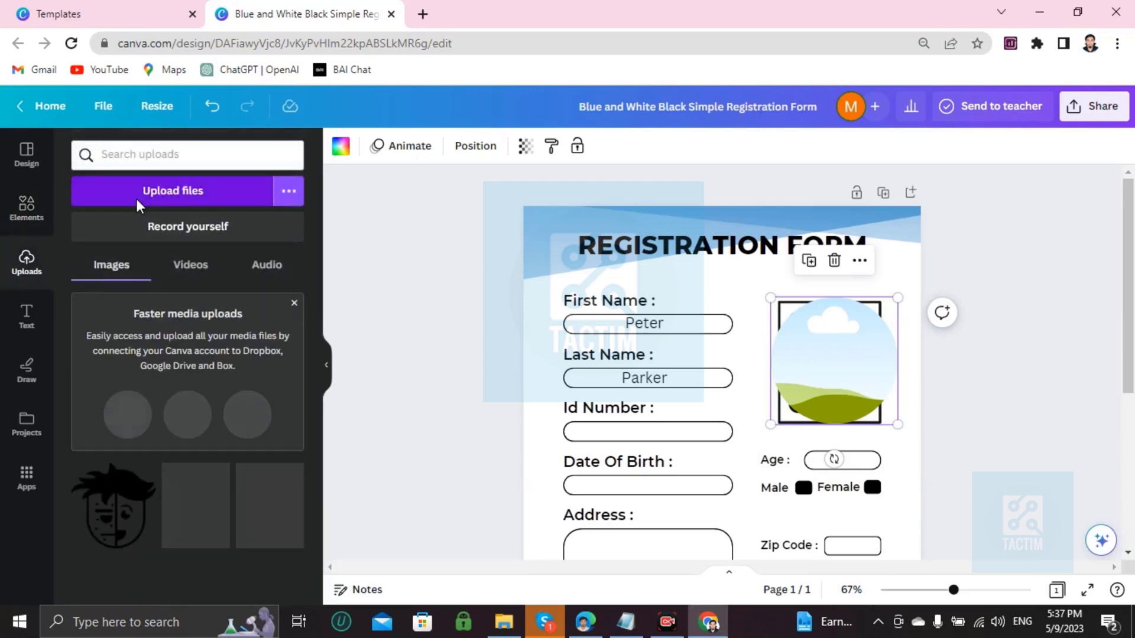
click(172, 190)
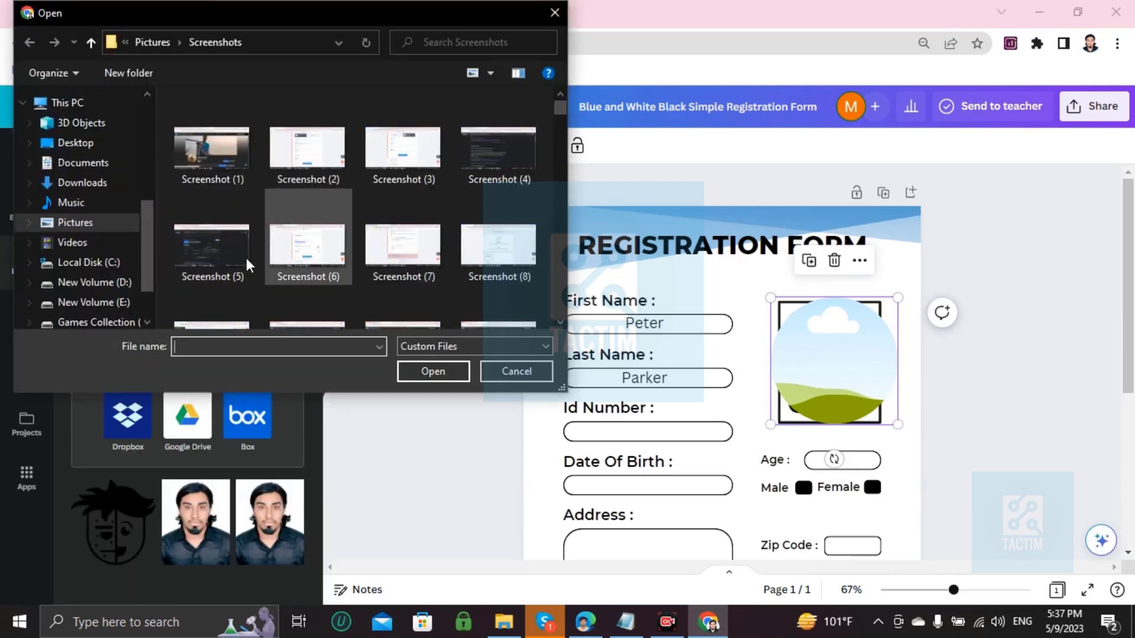
scroll(down, 3)
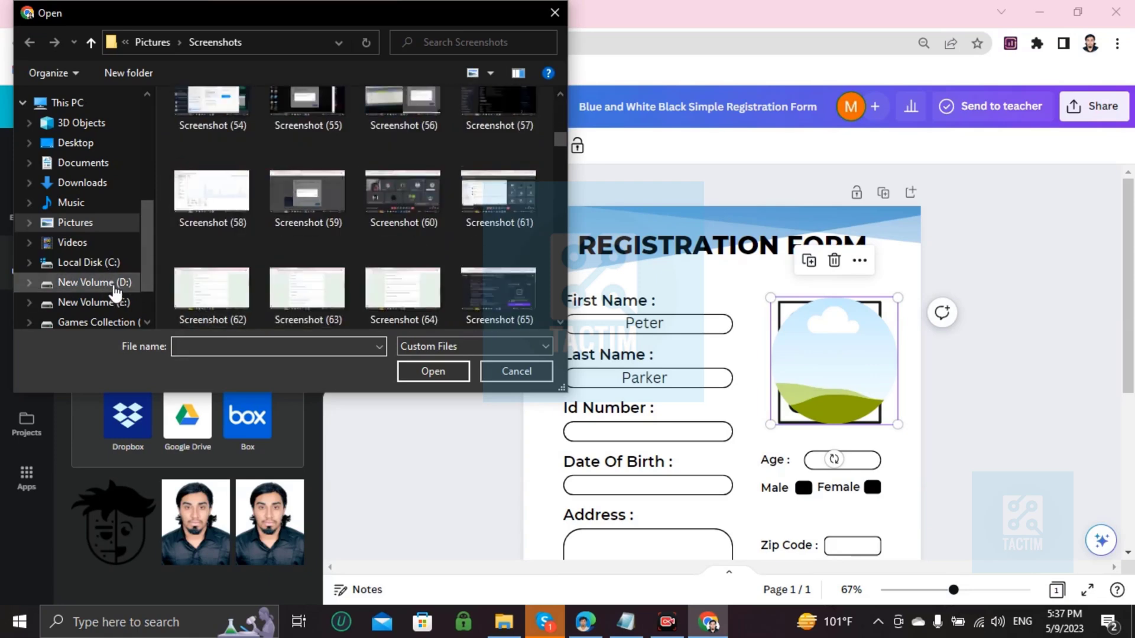
click(92, 283)
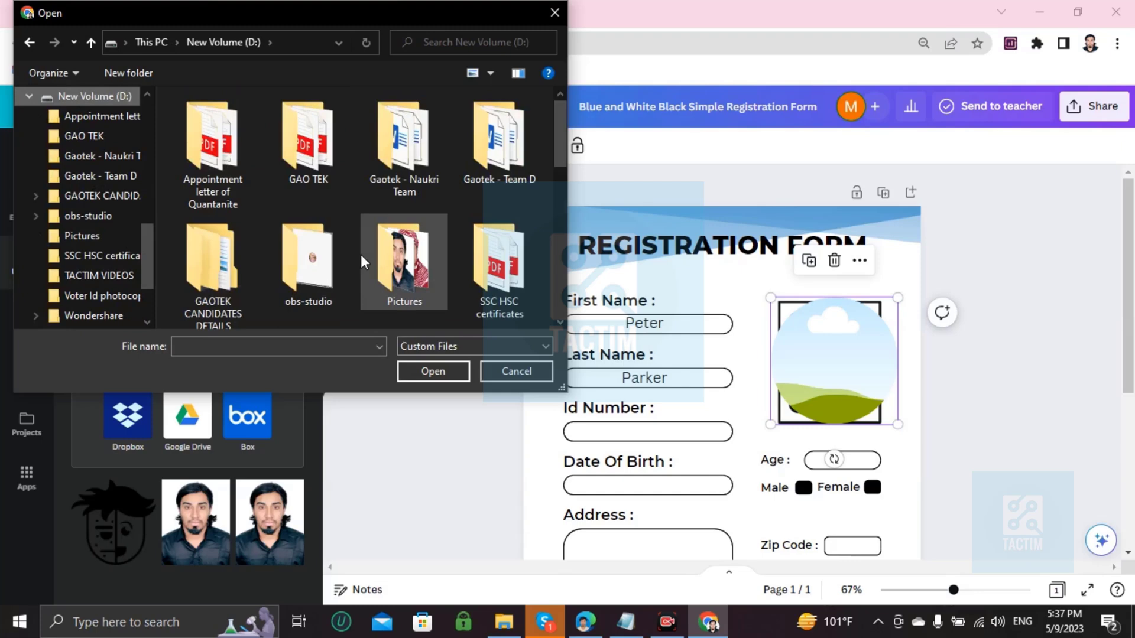
click(515, 372)
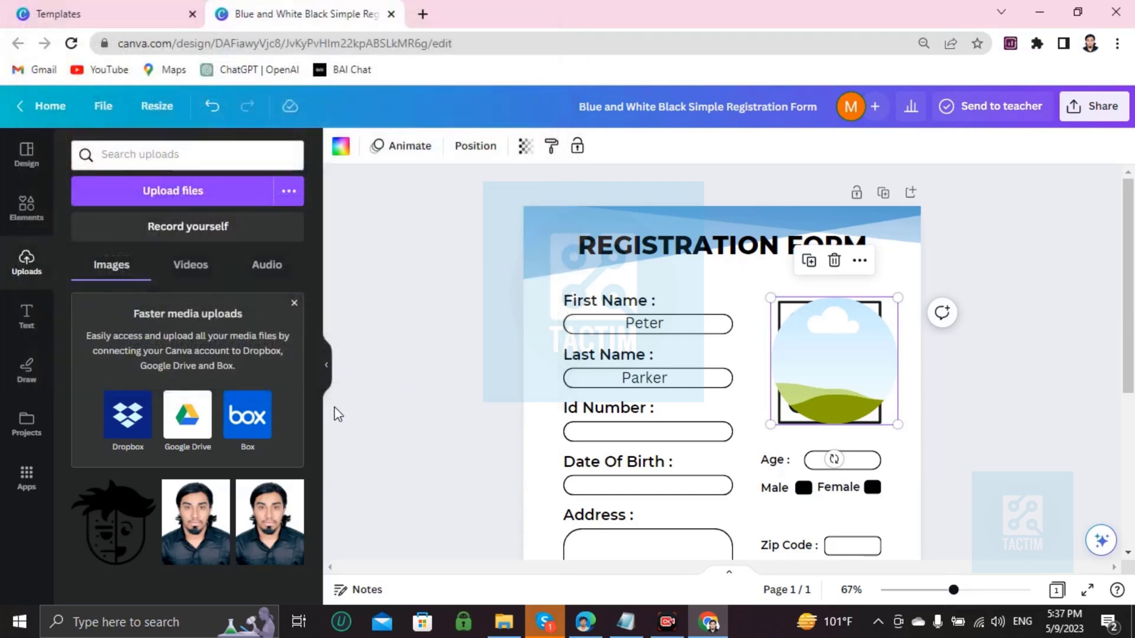
mouse_move(194, 522)
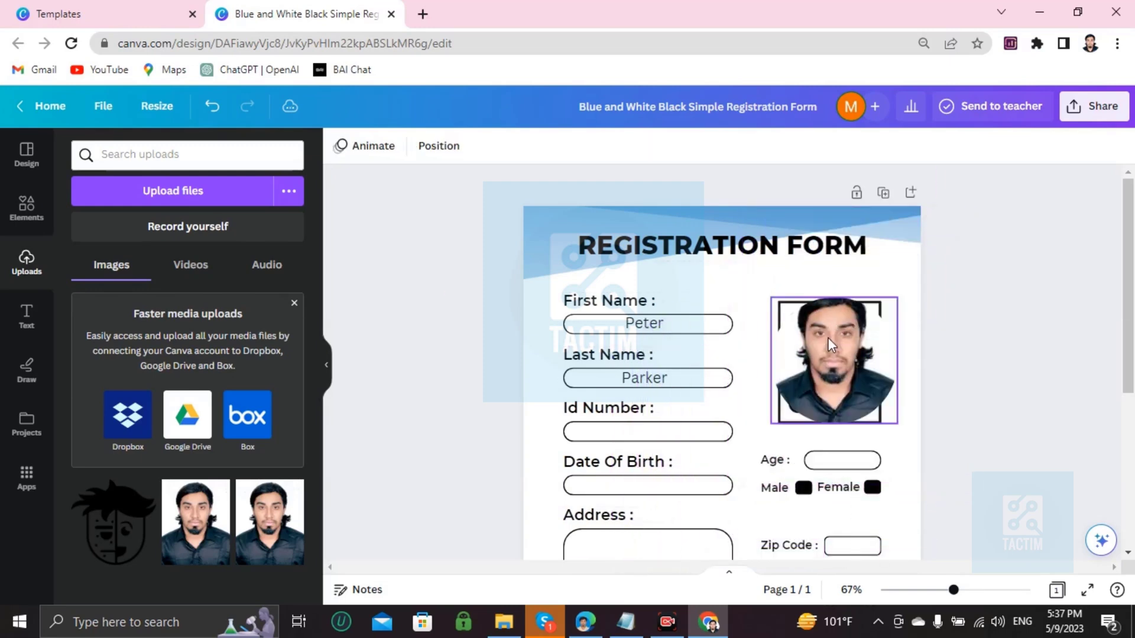
scroll(down, 3)
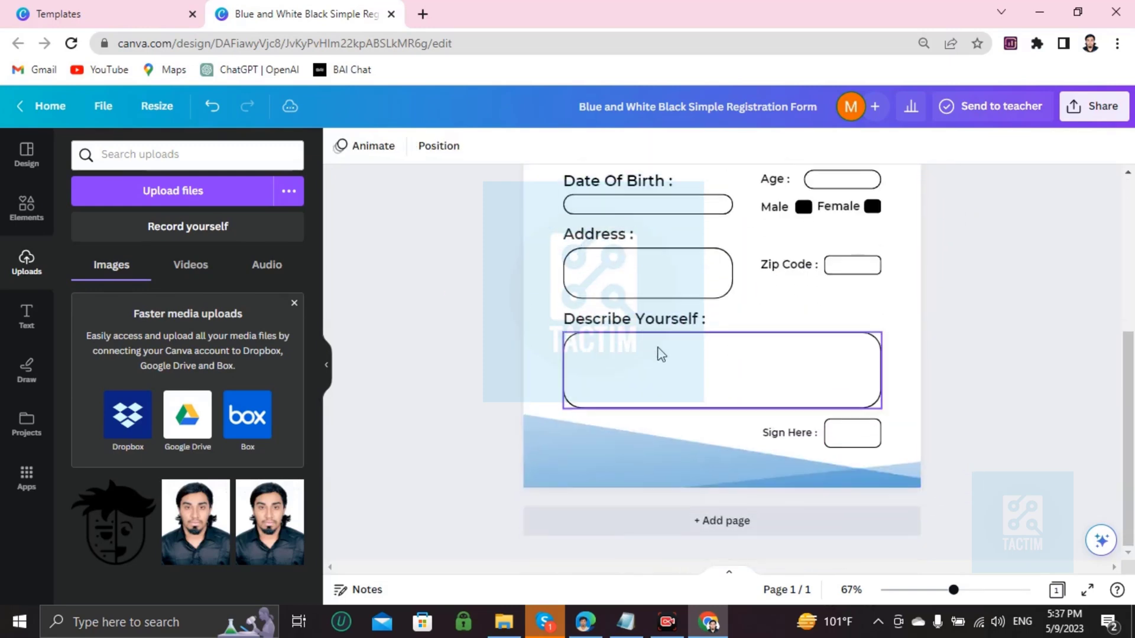
mouse_move(655, 383)
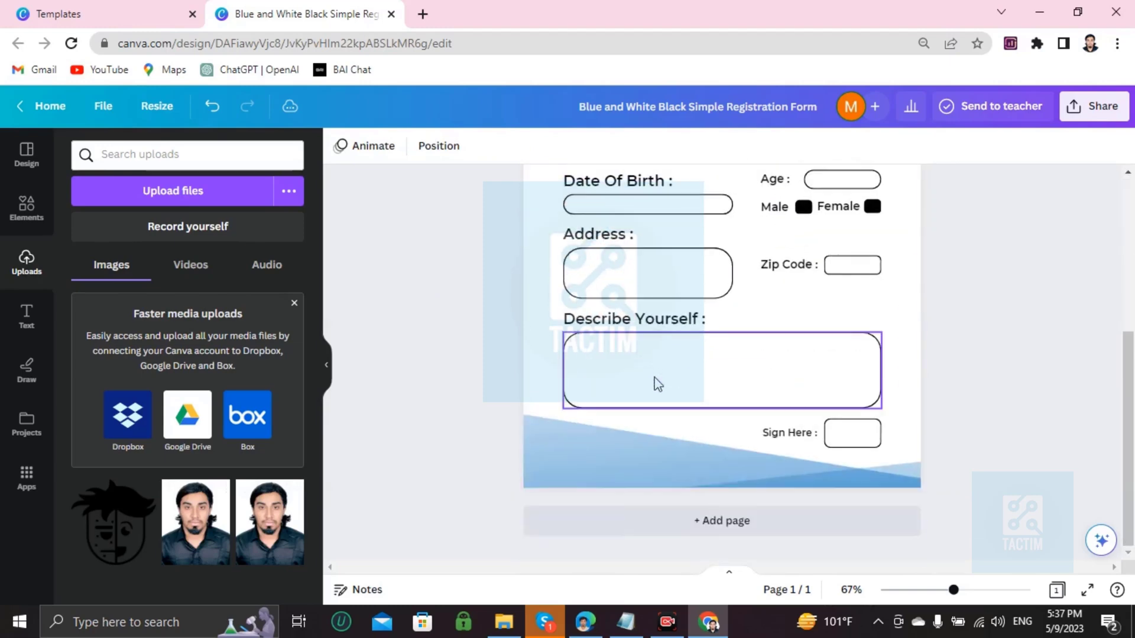
scroll(up, 3)
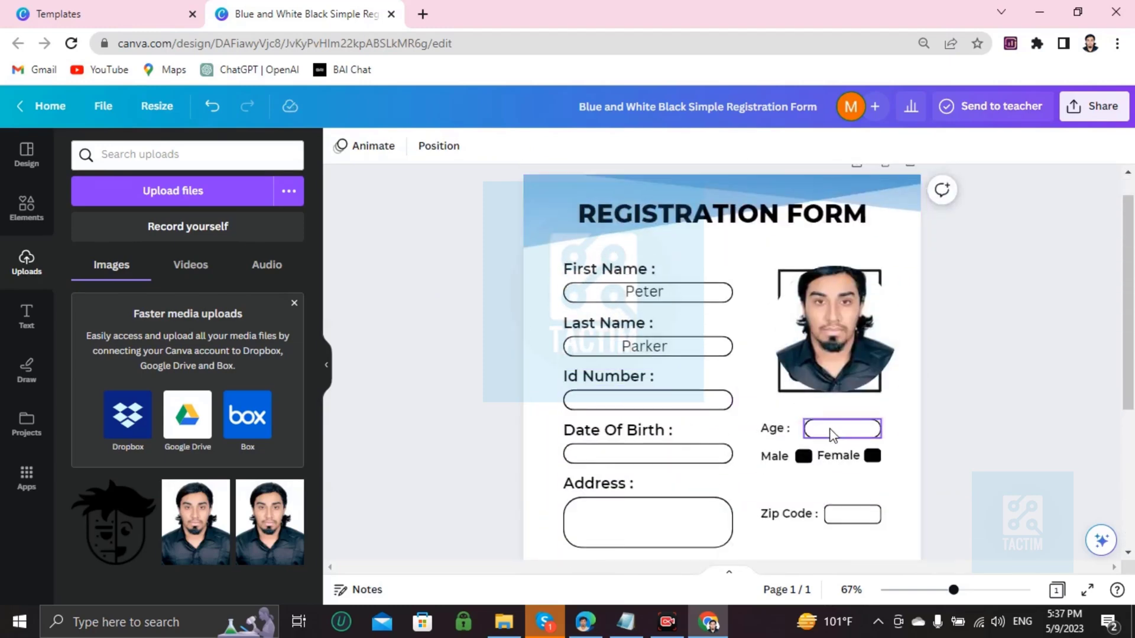
Step: Add a body text box at the Age field and enter 25
click(842, 428)
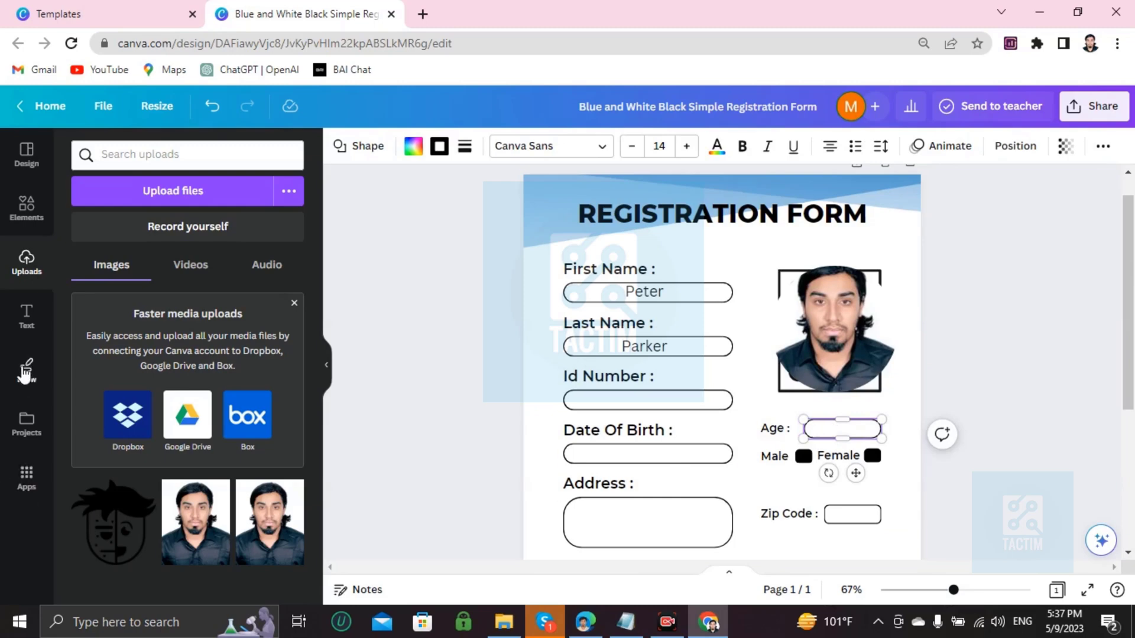
click(26, 317)
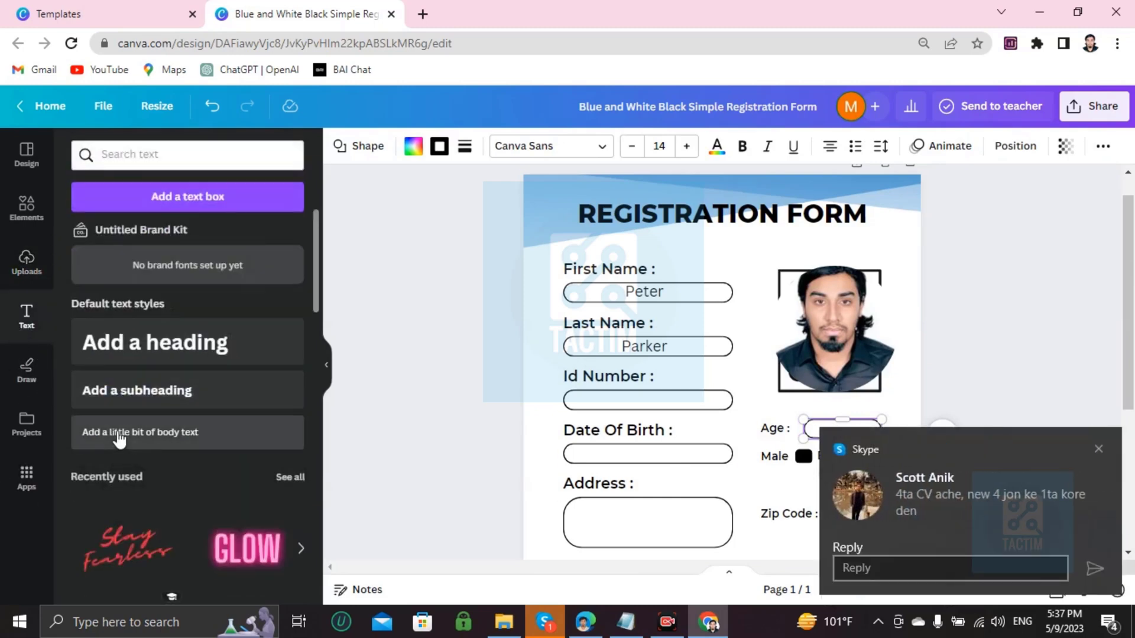
mouse_move(159, 445)
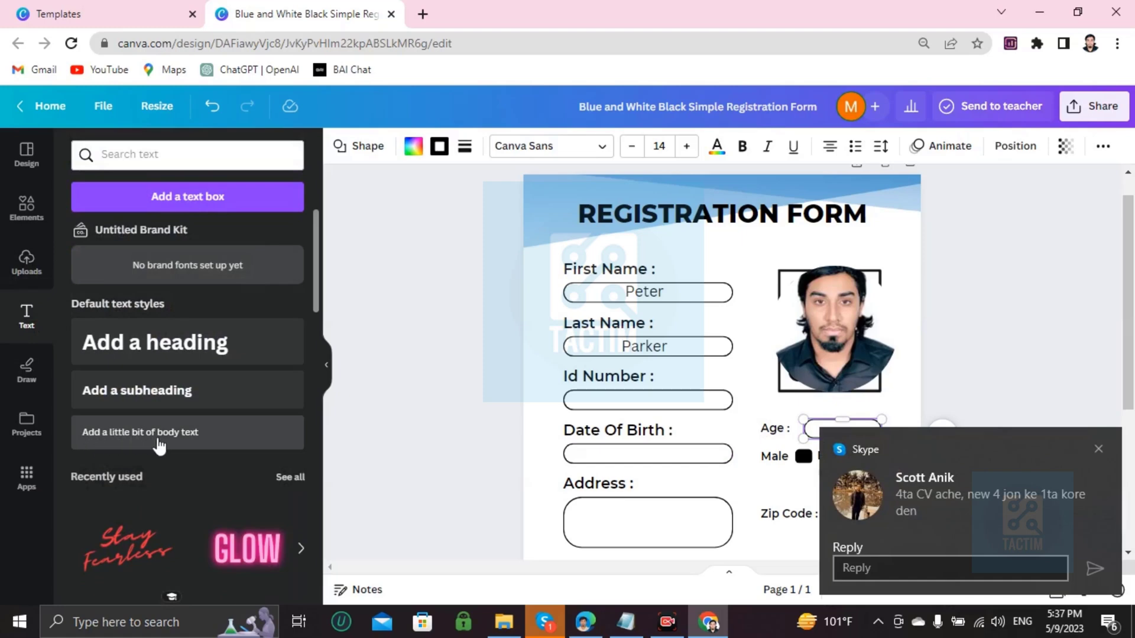
click(139, 432)
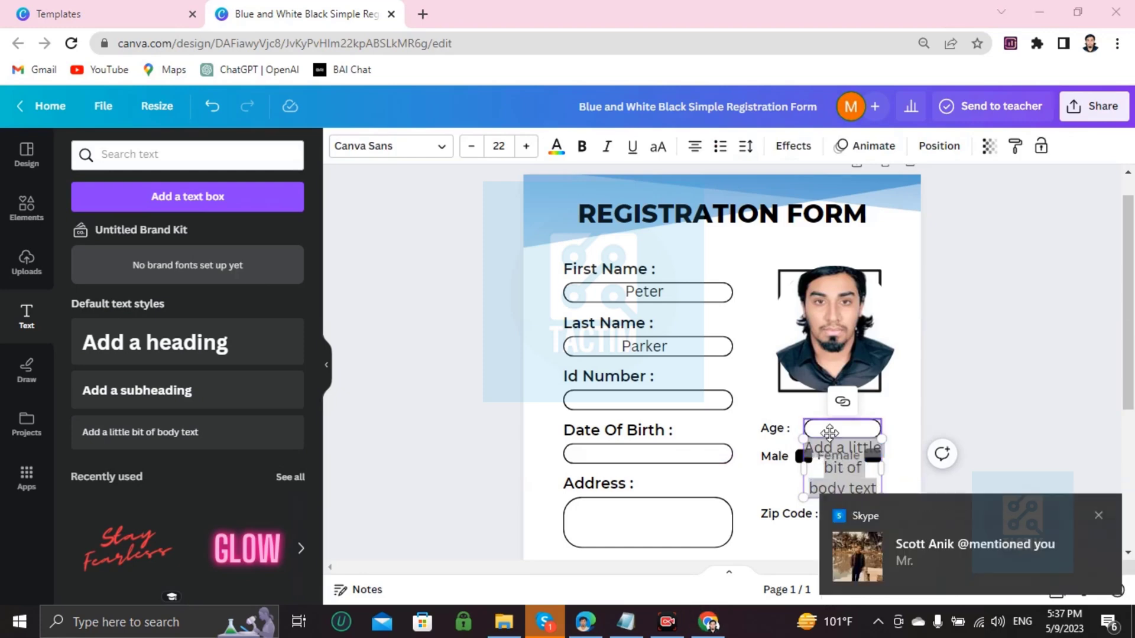
click(842, 428)
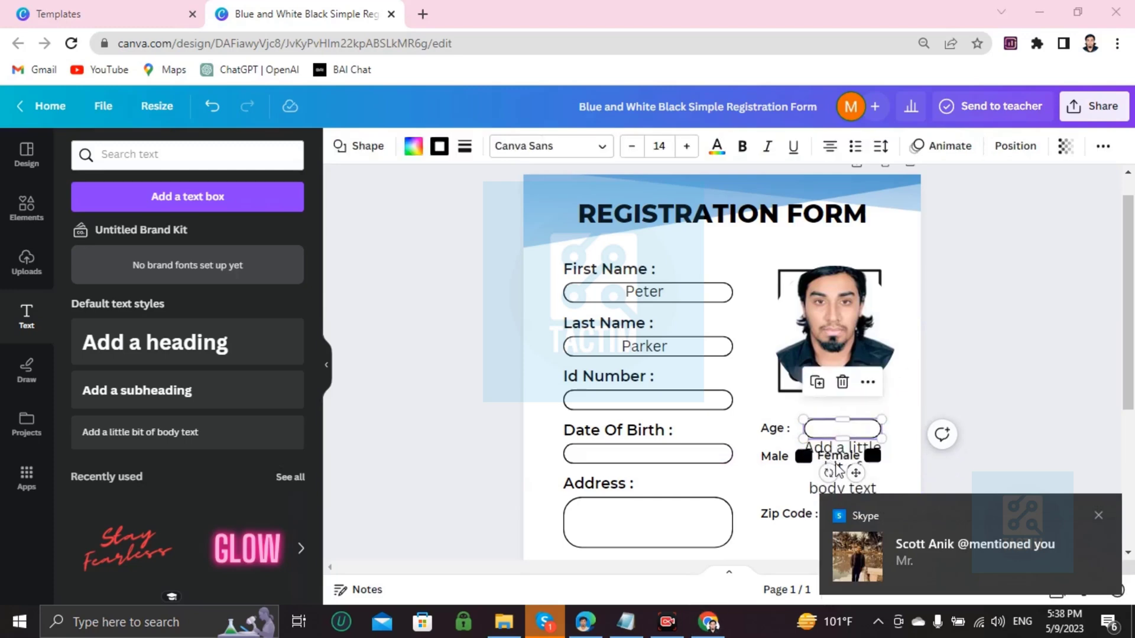
click(974, 545)
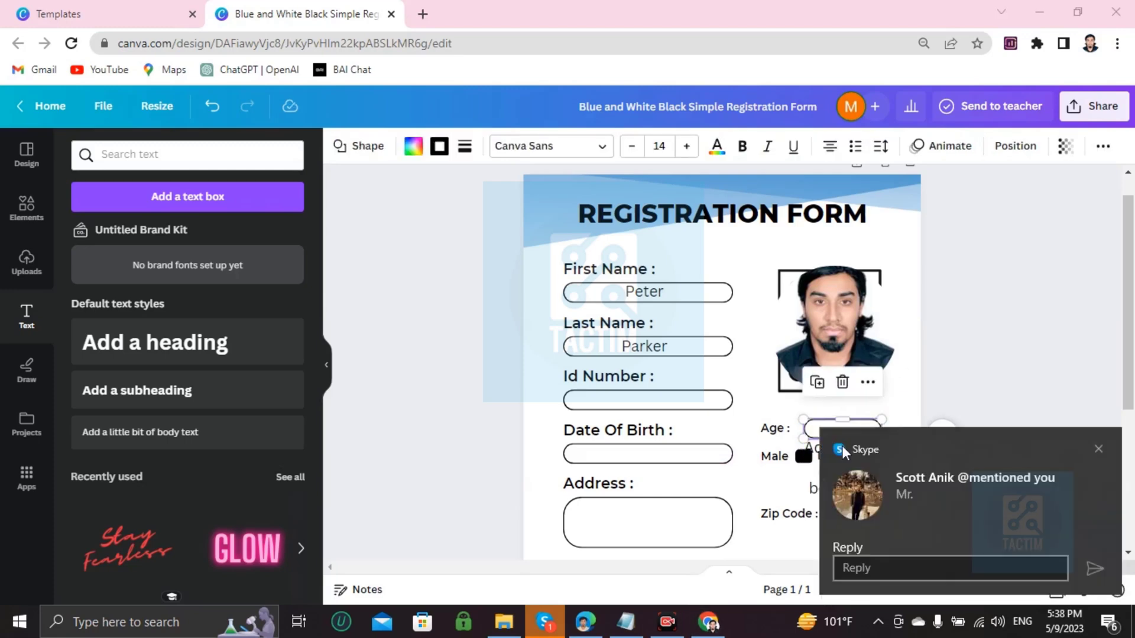
click(1097, 449)
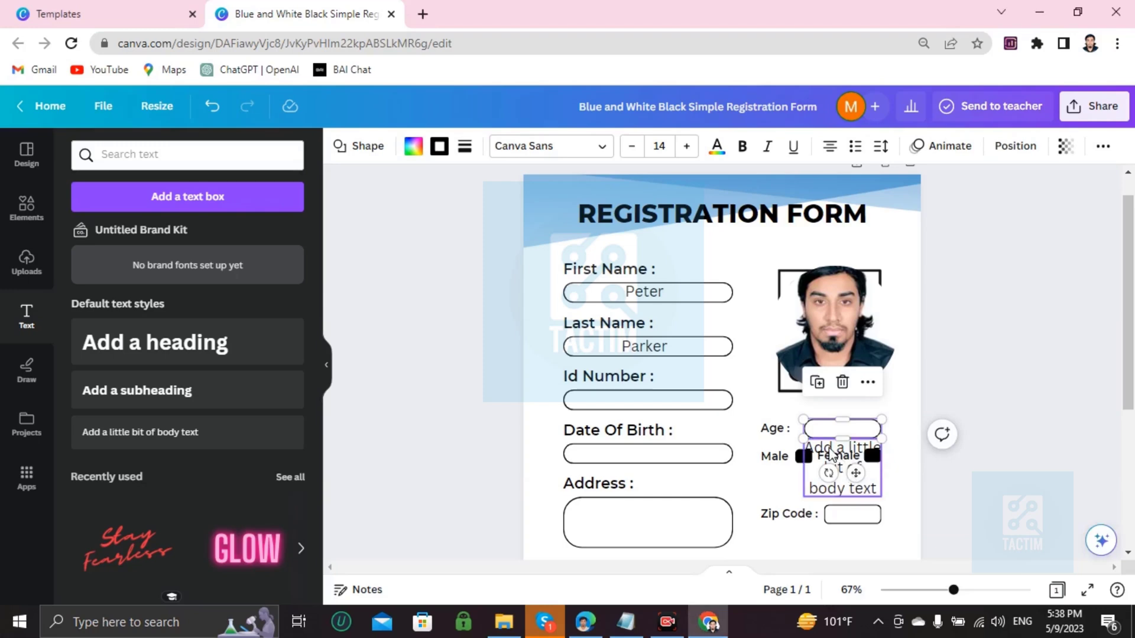
click(842, 467)
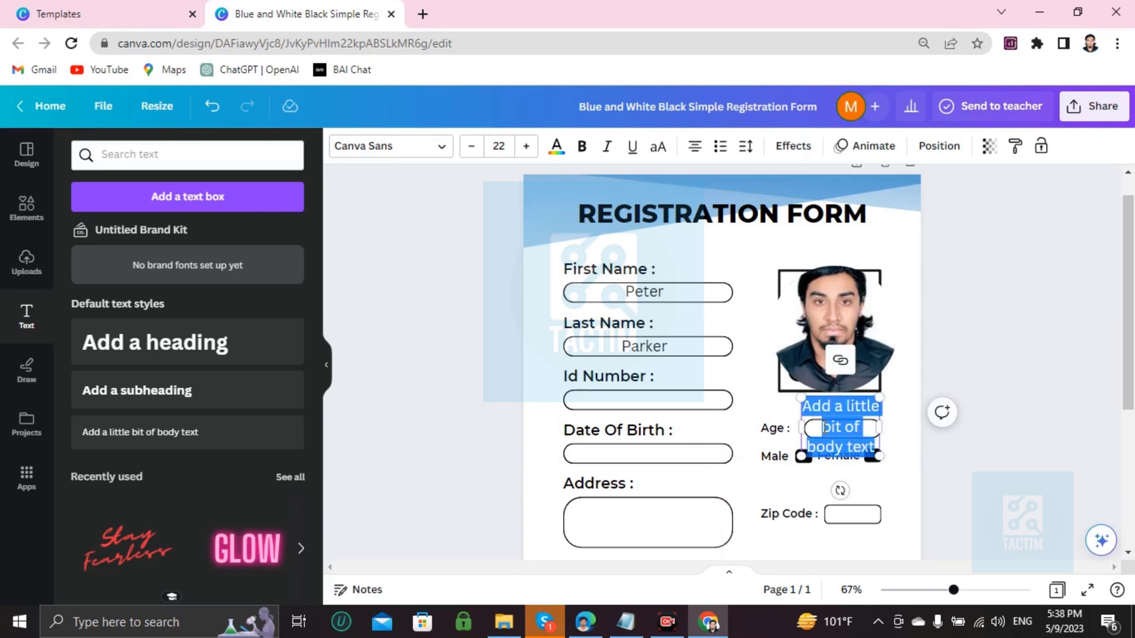
click(832, 328)
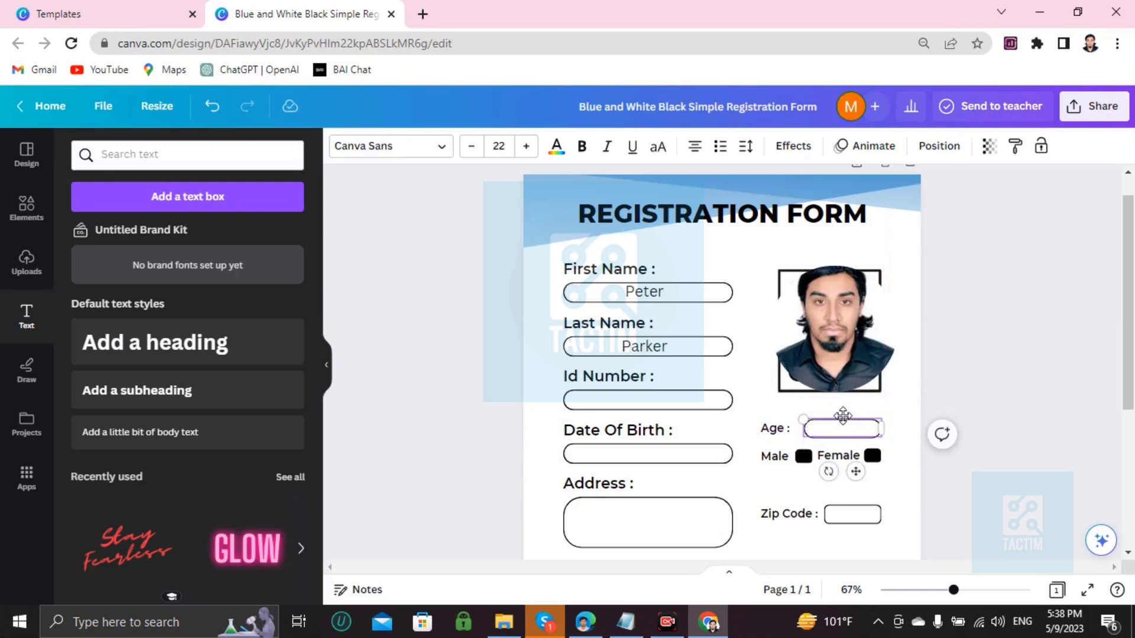
text(2)
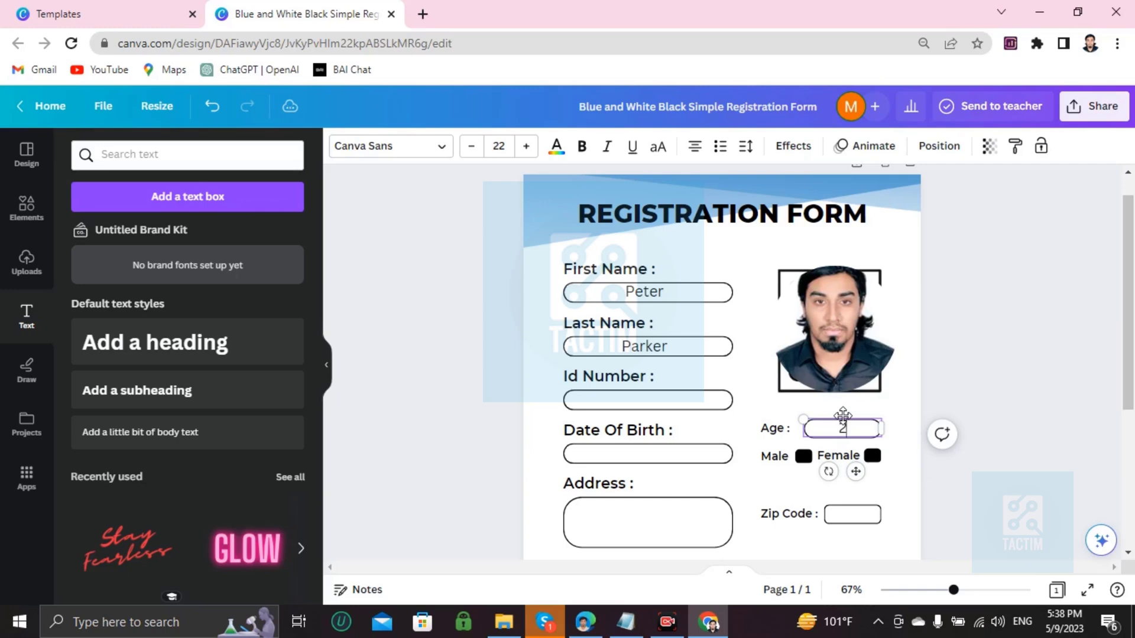
text(5)
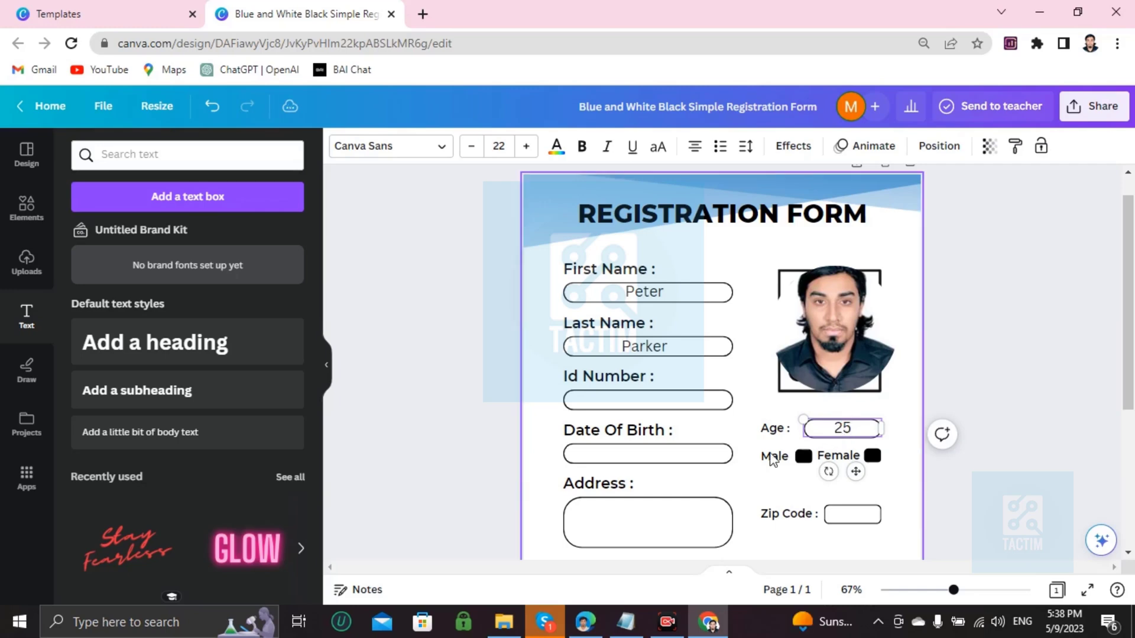
Step: Fill the square beside Male with Bright red
scroll(down, 3)
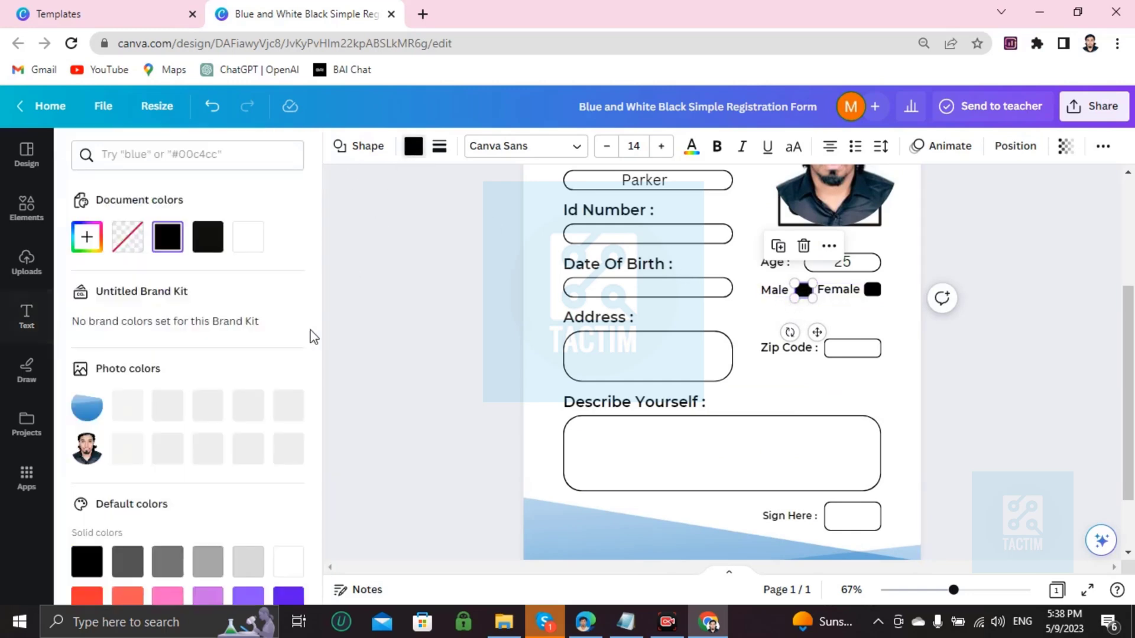
scroll(down, 3)
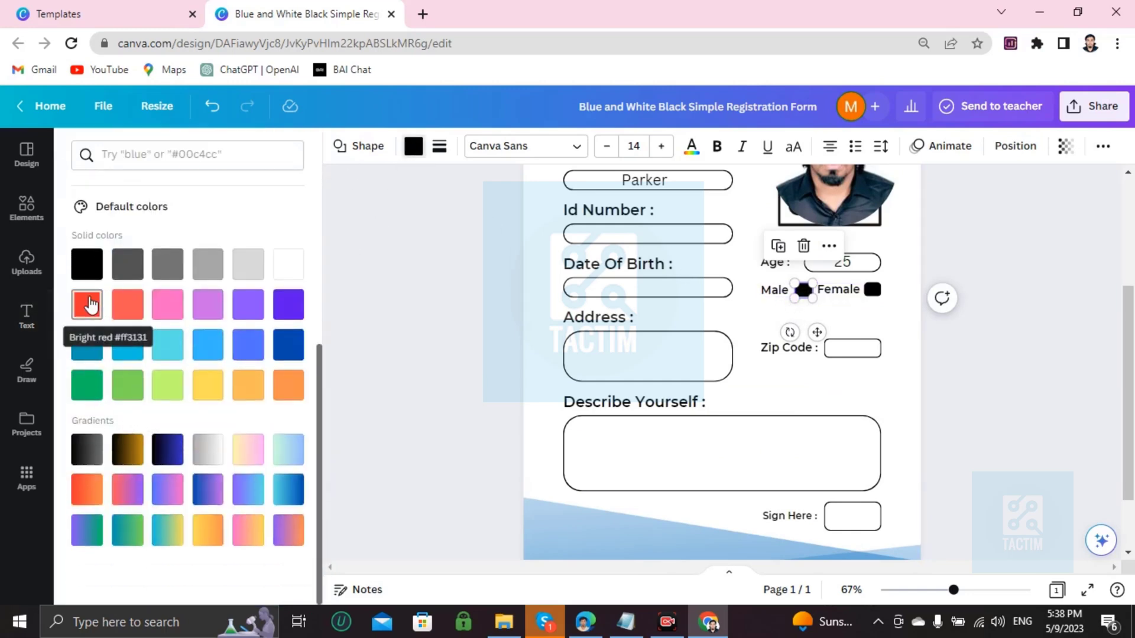
click(87, 304)
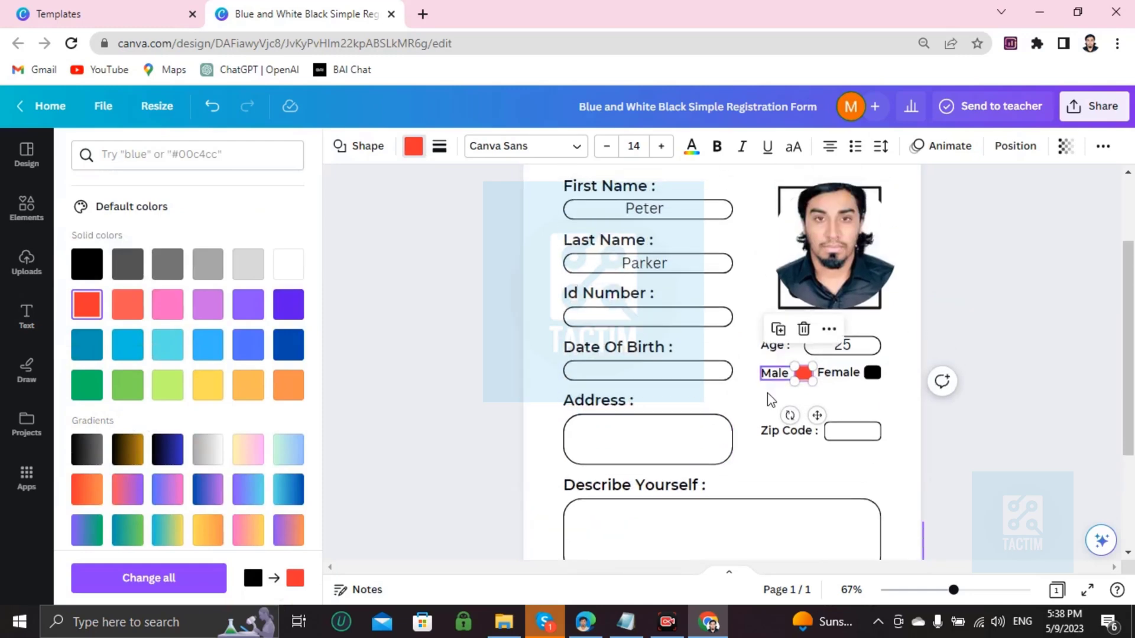
scroll(down, 3)
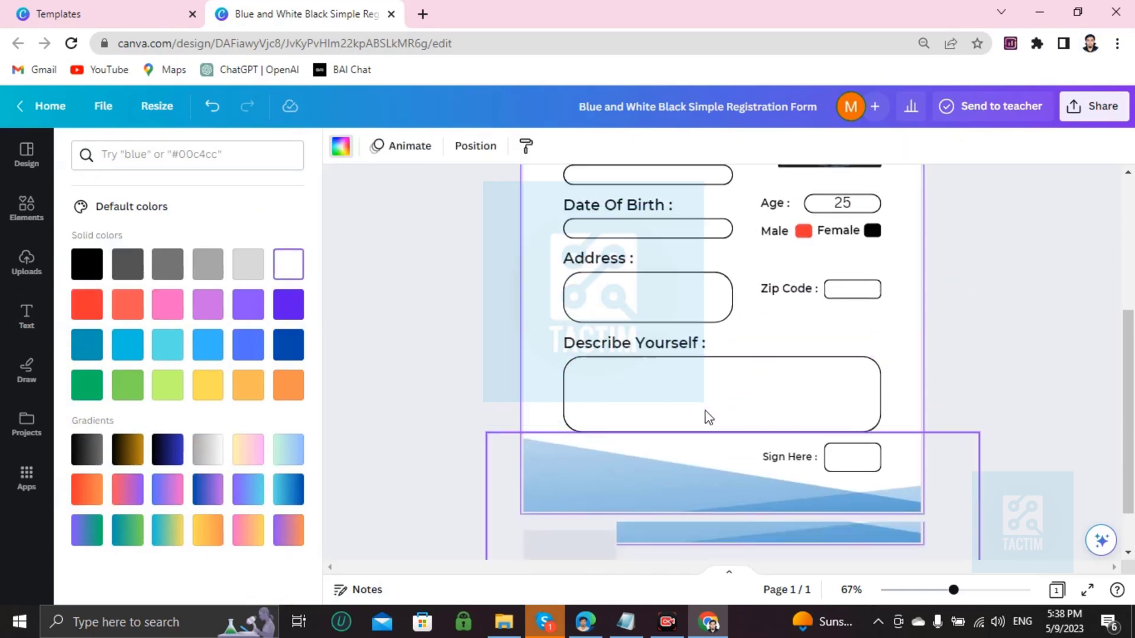
Step: Try a dark blue gradient on the page background, then settle on grey
scroll(up, 3)
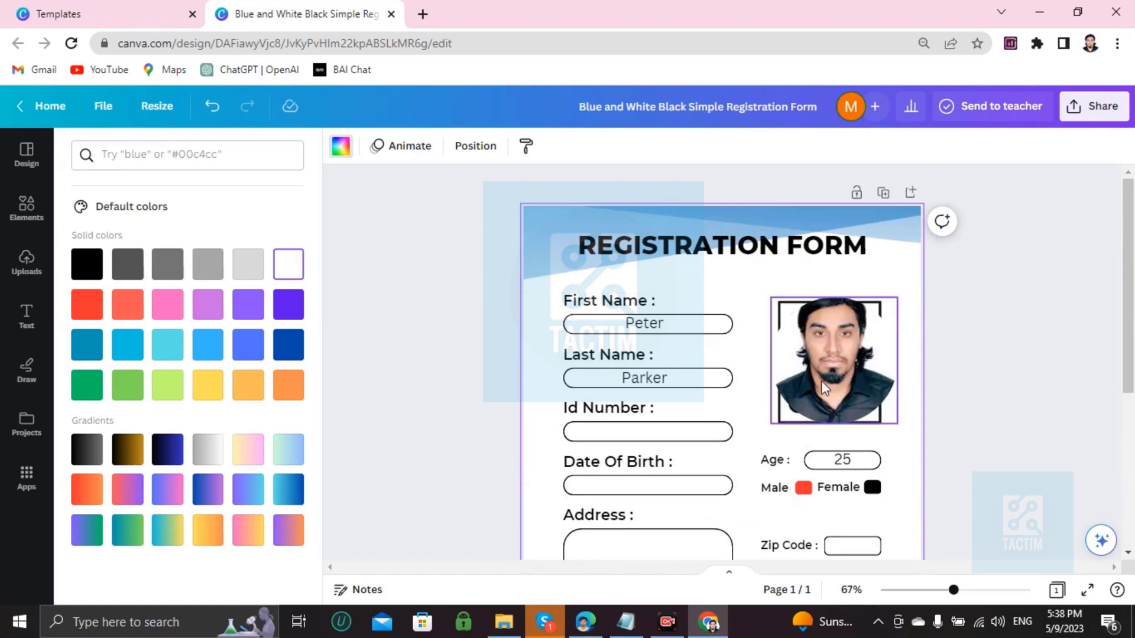
scroll(down, 3)
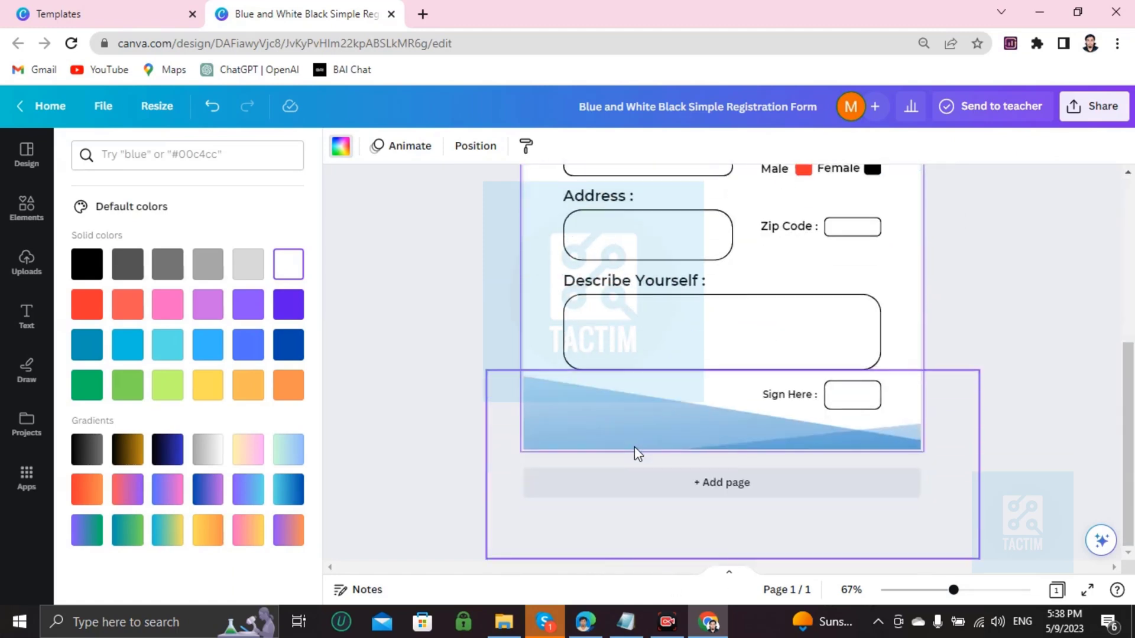
scroll(up, 3)
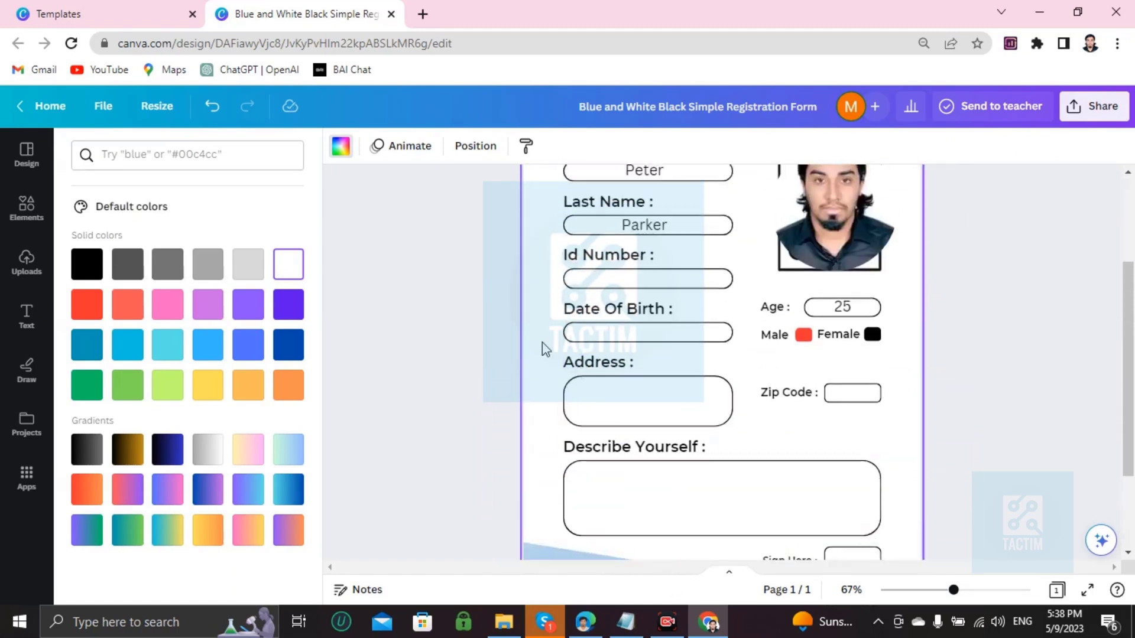
click(26, 317)
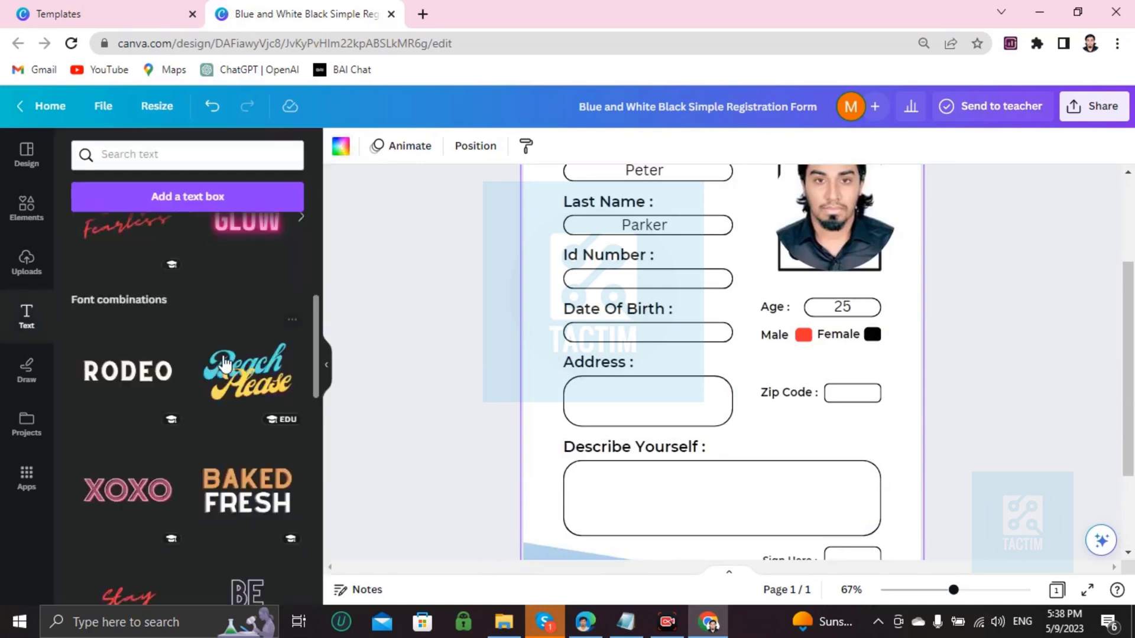
click(341, 146)
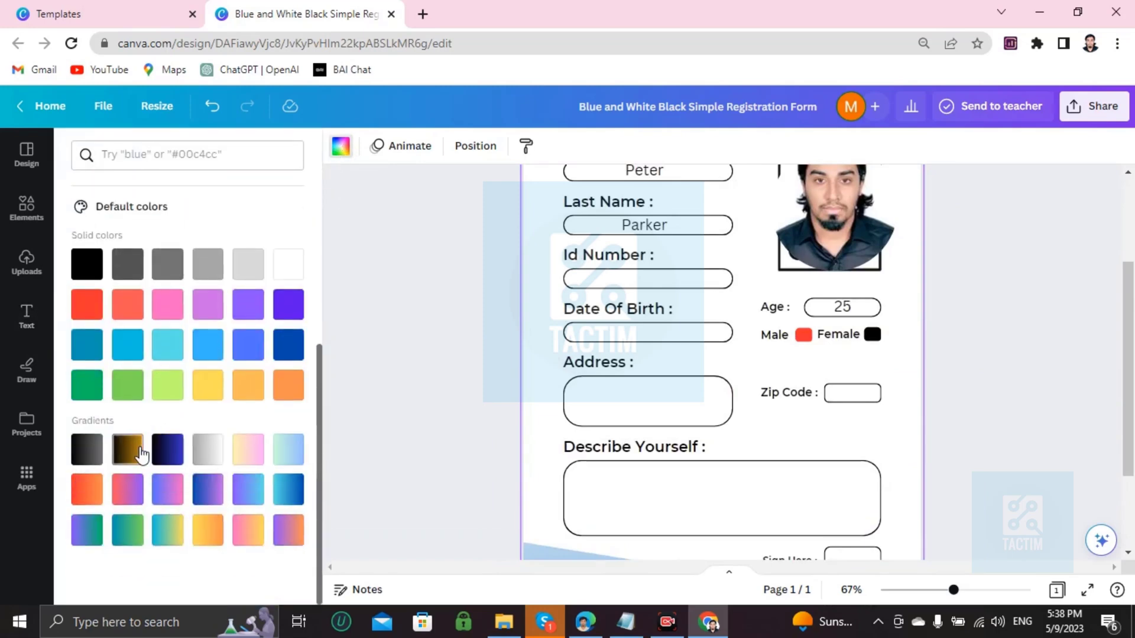
click(167, 449)
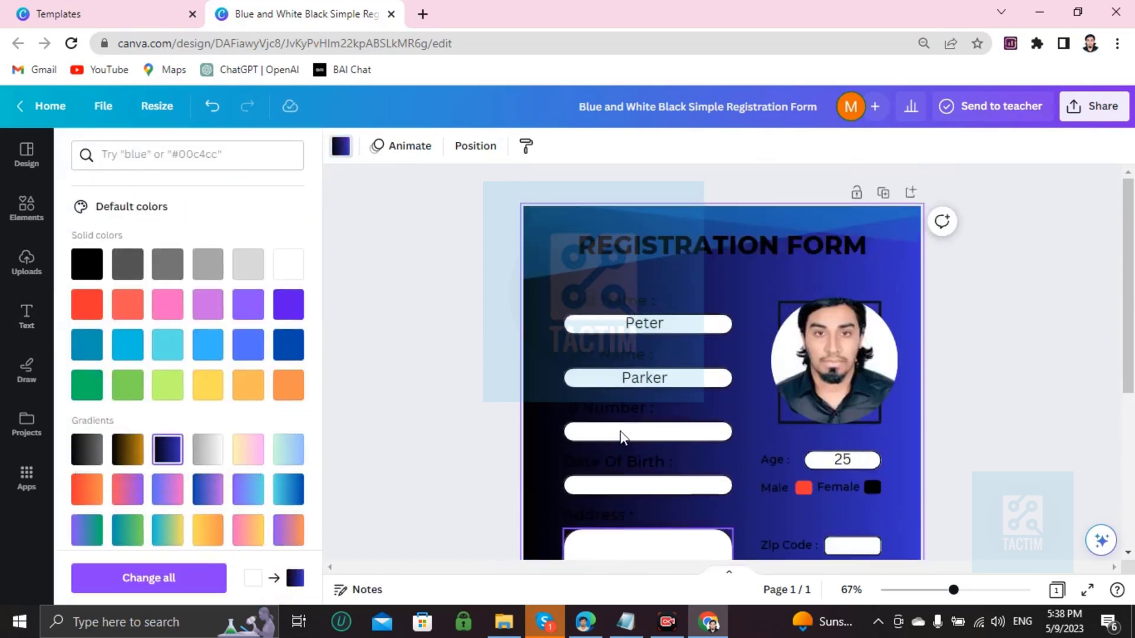
click(208, 450)
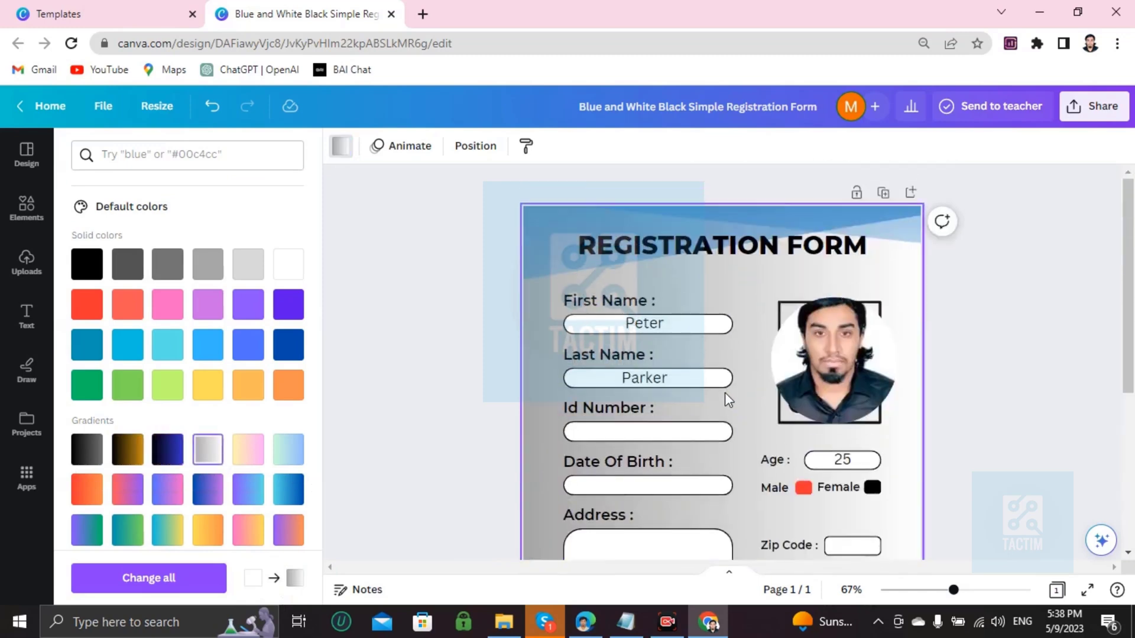
click(647, 428)
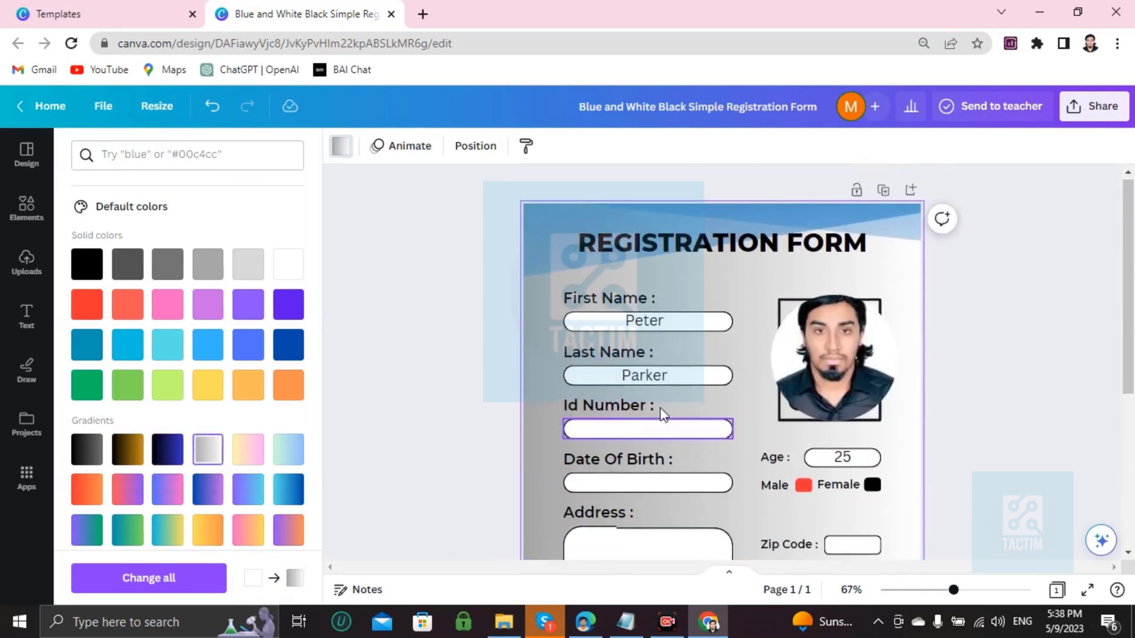
scroll(down, 3)
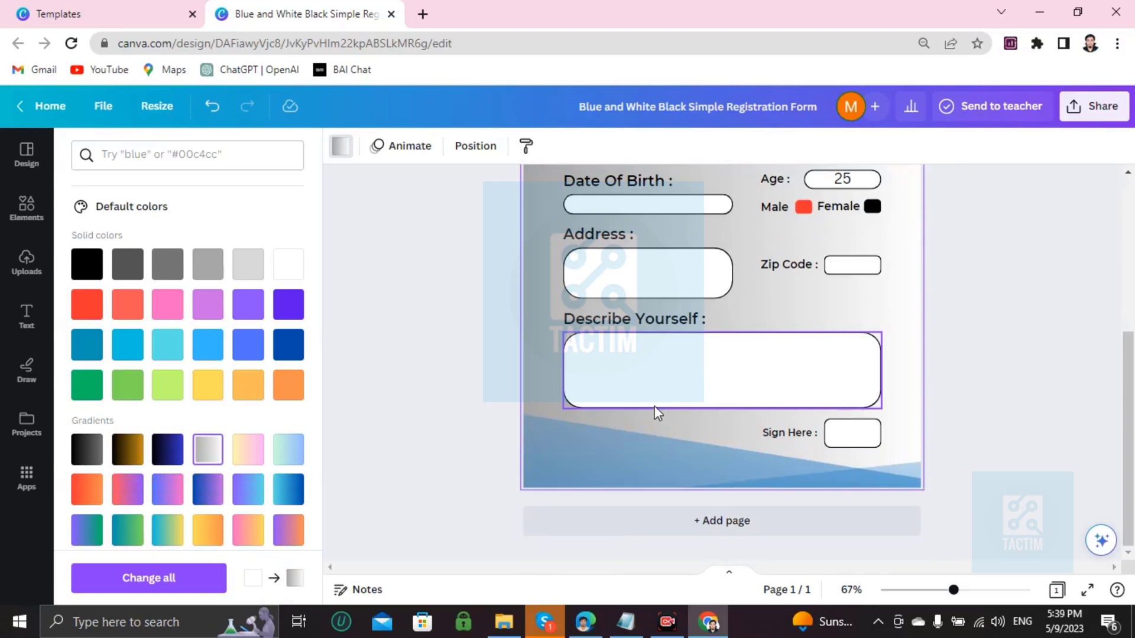
Step: Download the registration form as a PNG file
click(1094, 107)
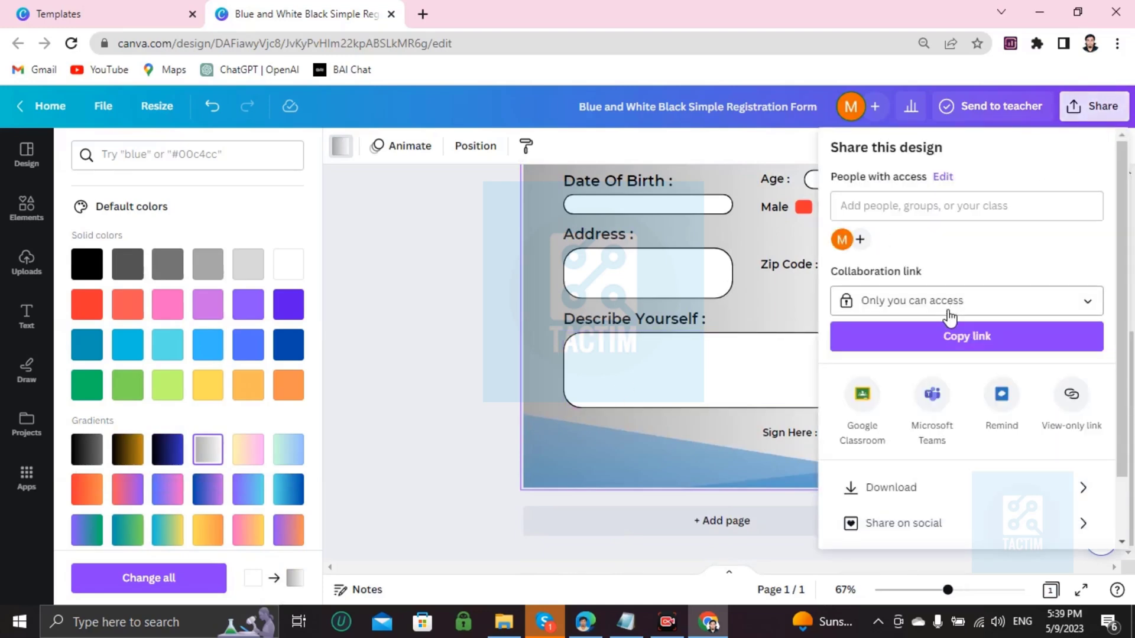
click(891, 487)
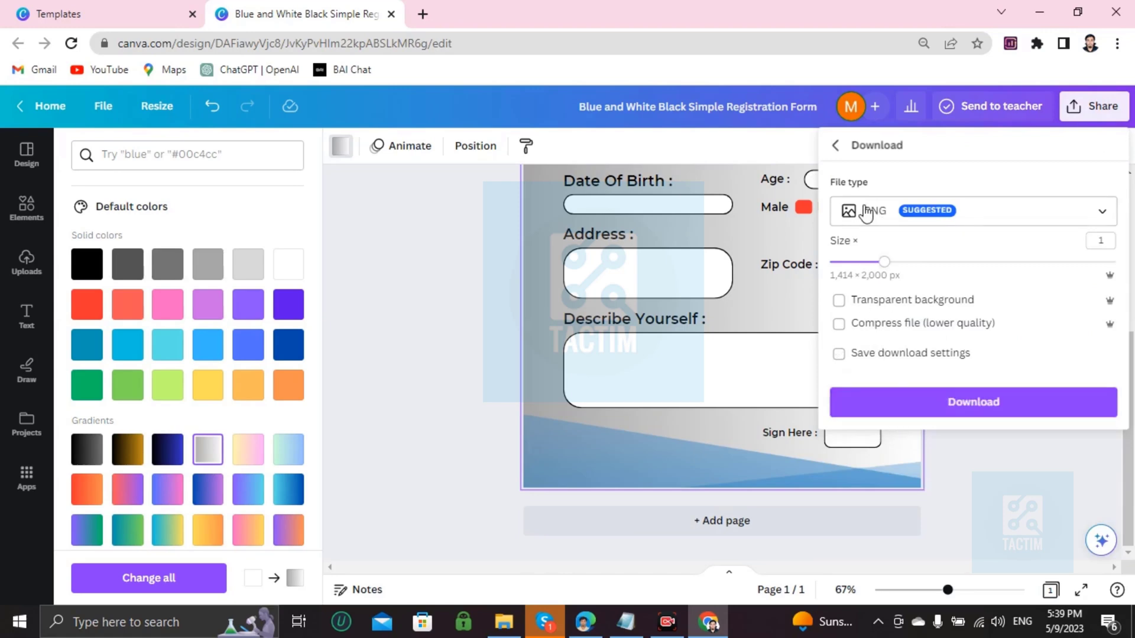
click(973, 211)
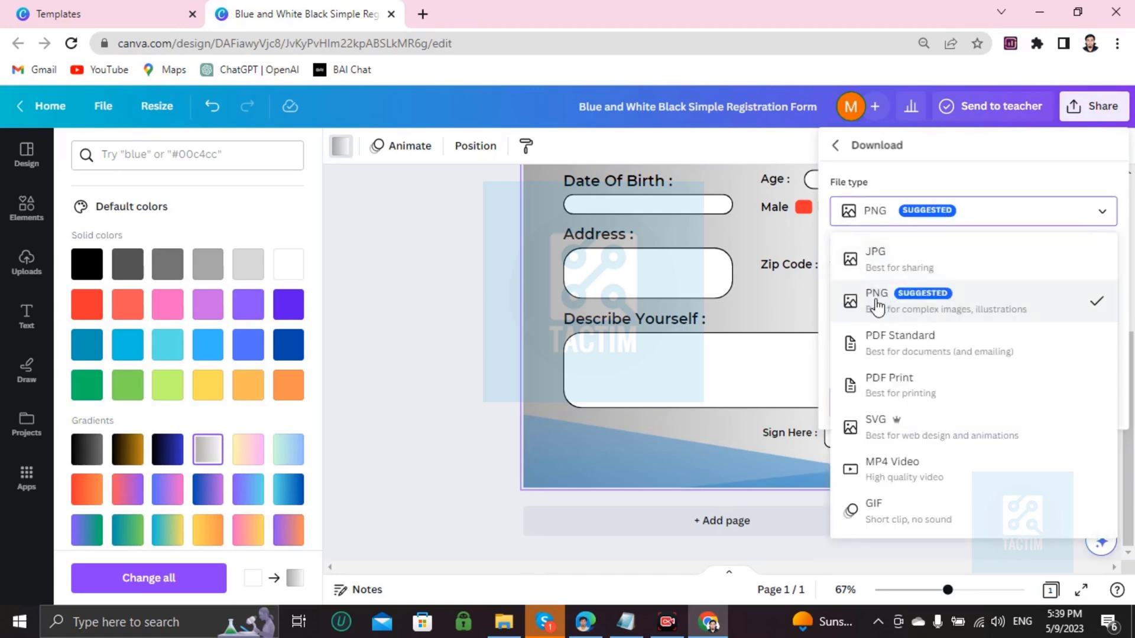
click(877, 300)
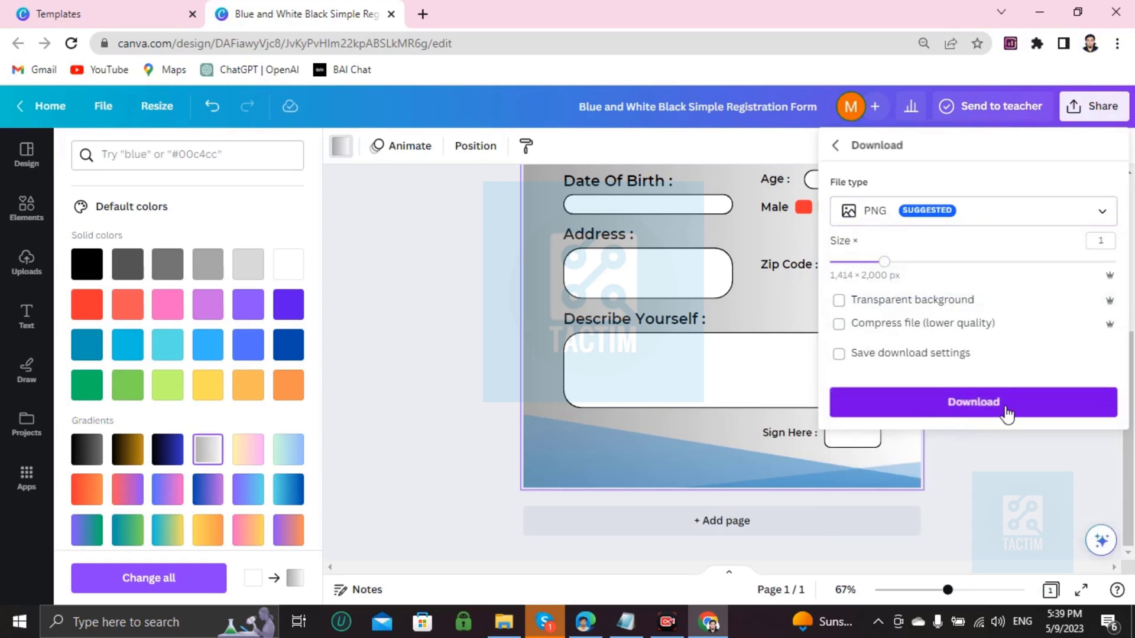
click(973, 403)
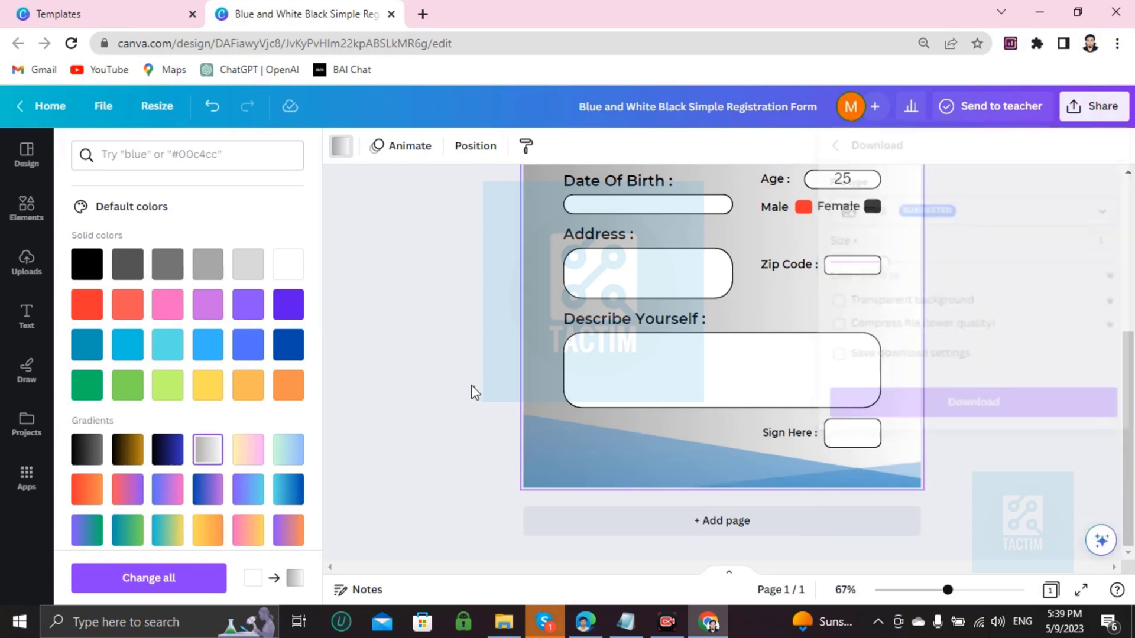
click(26, 316)
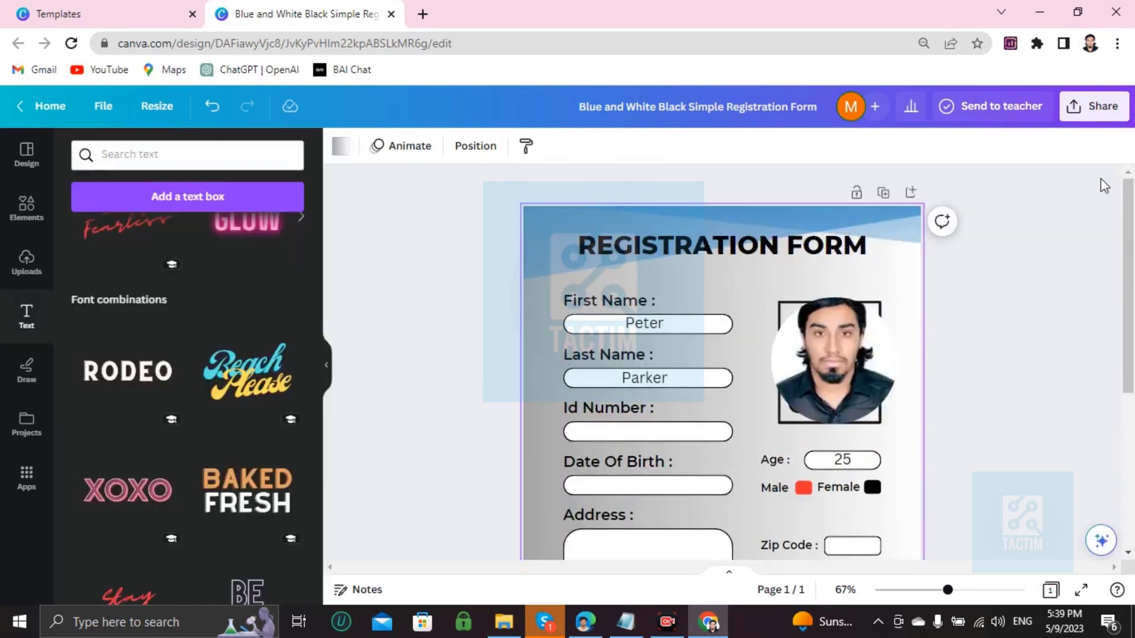
Step: Invite the 'imr' Gmail address to the design through Share, then select the profile photo
click(1093, 106)
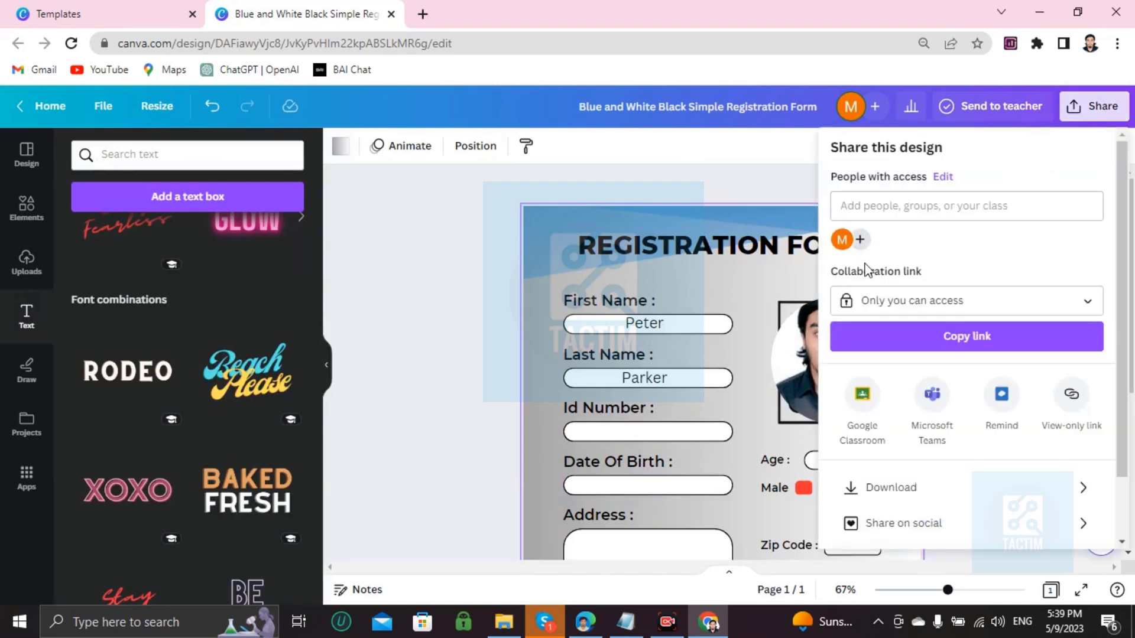
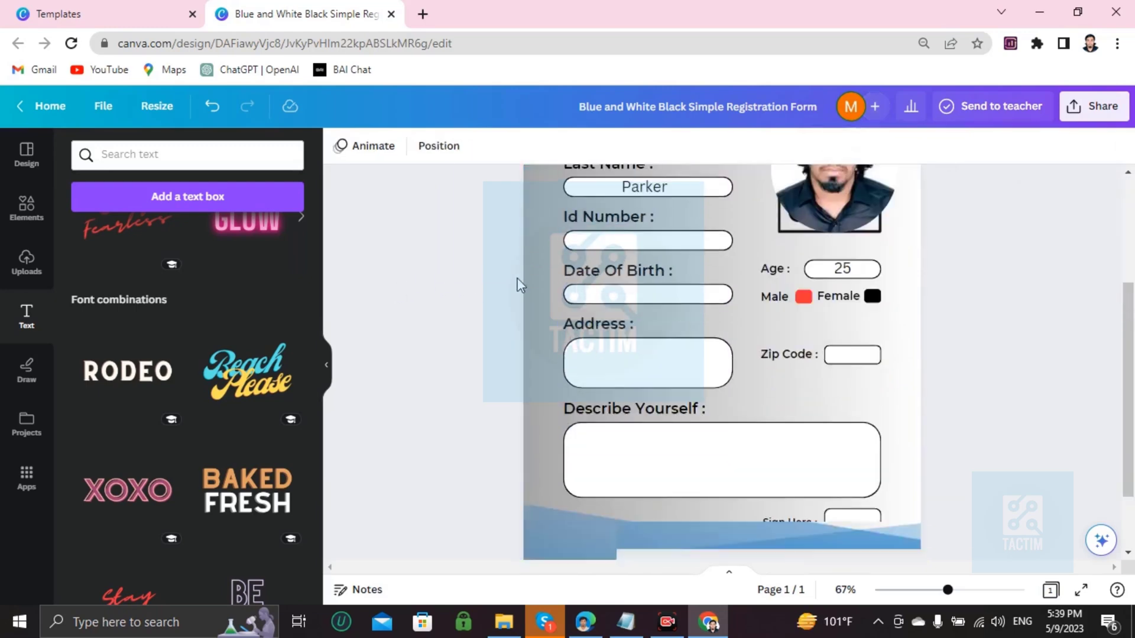
scroll(up, 3)
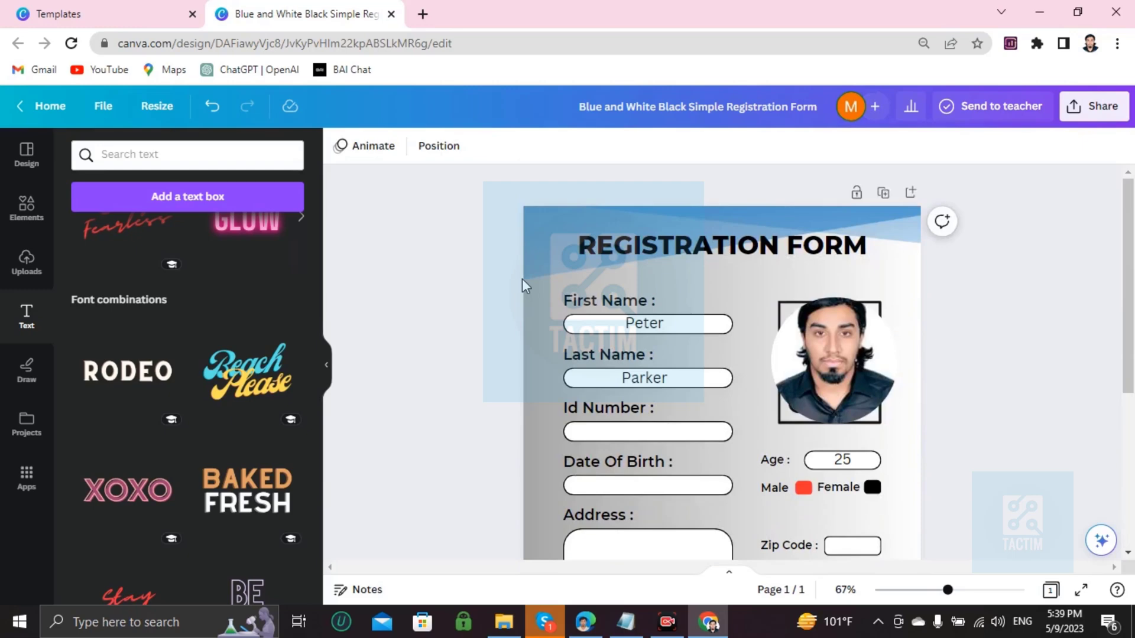
click(834, 360)
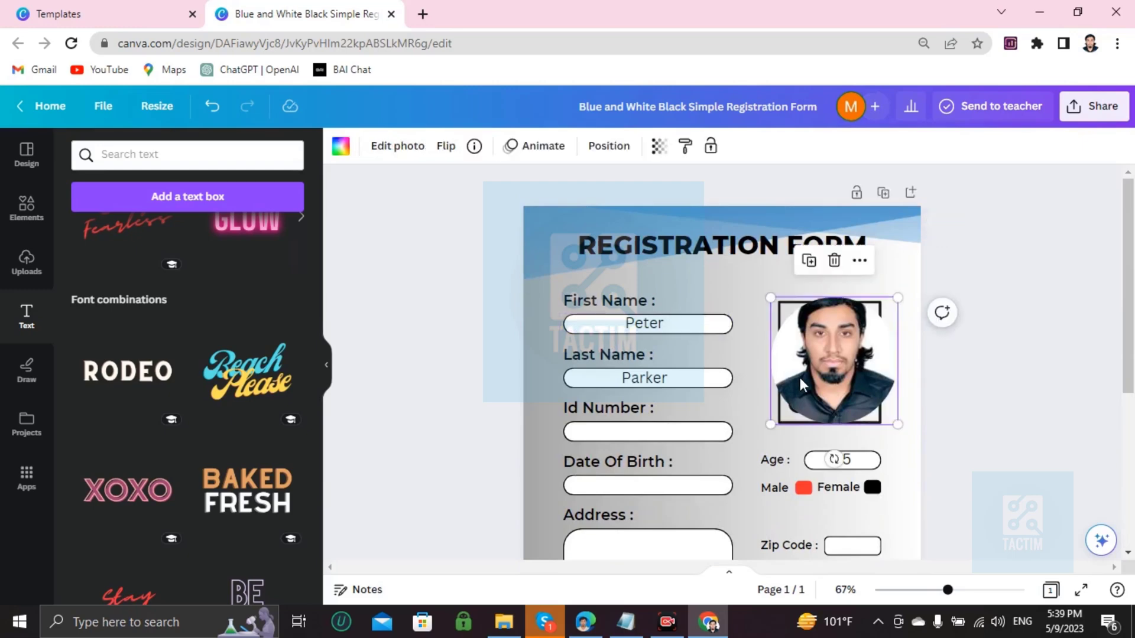